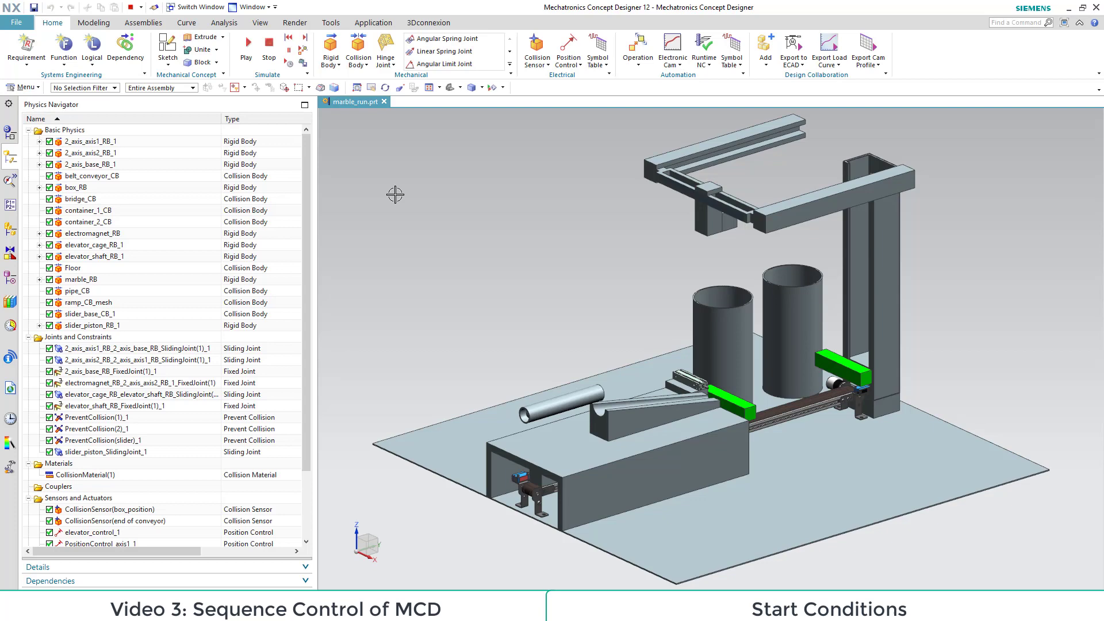
# - Review the TransportSurface(1) and slider Position Control settings without changes
pyautogui.scroll(-3)
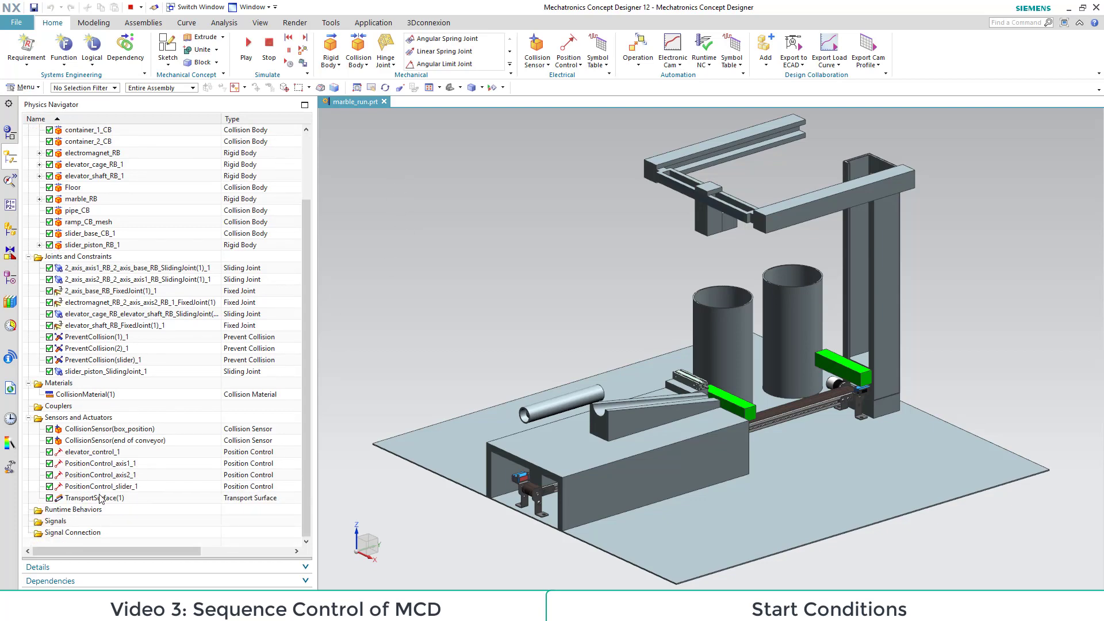
pyautogui.doubleClick(93, 498)
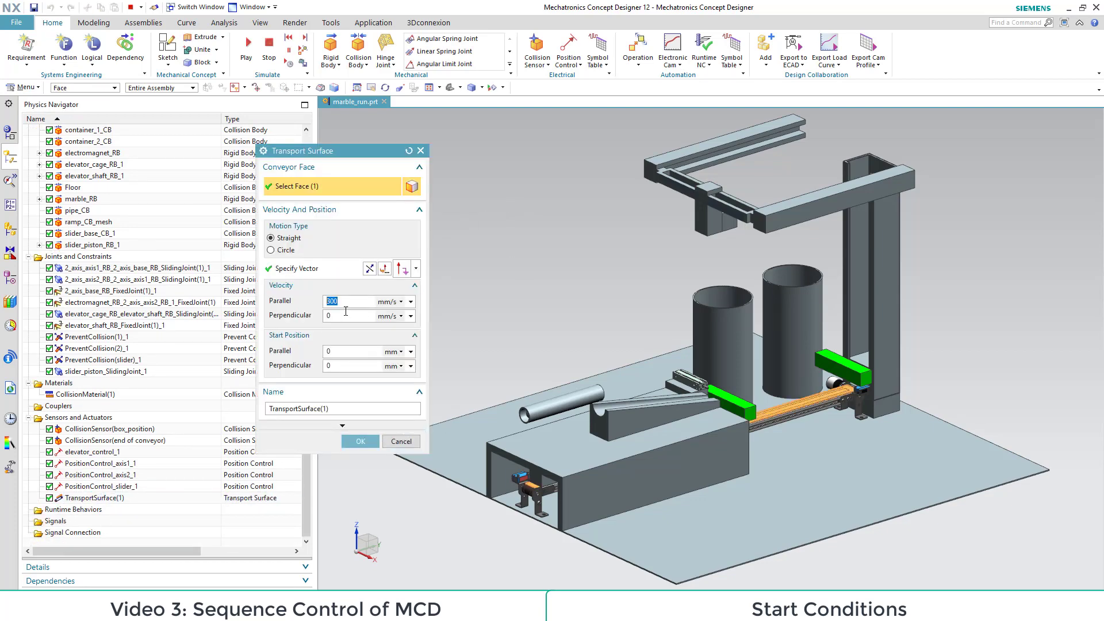
pyautogui.click(358, 440)
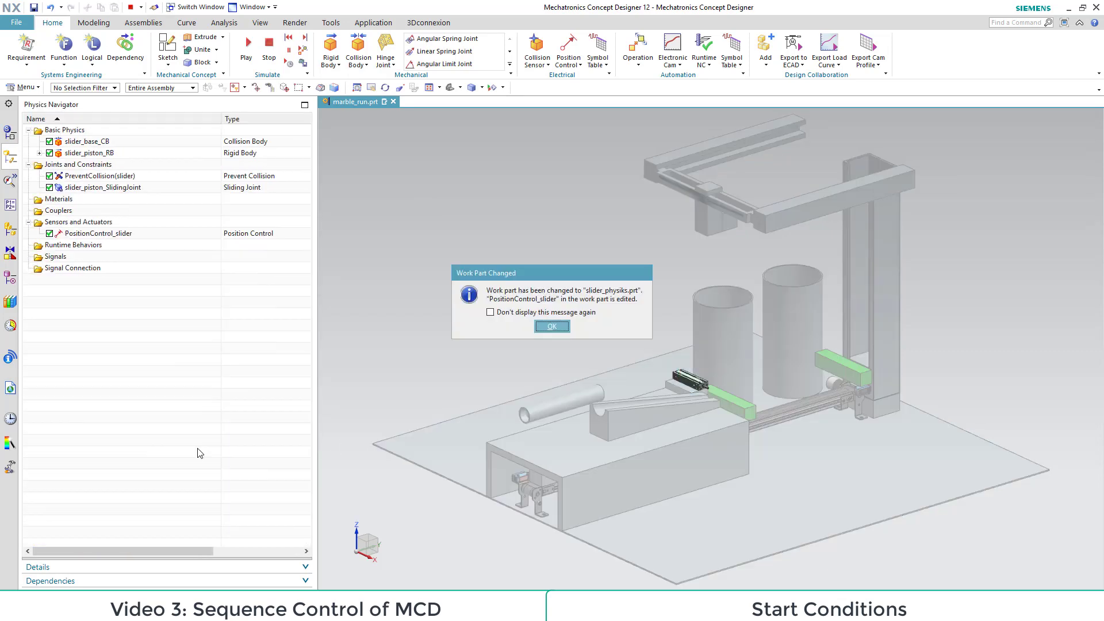
pyautogui.click(551, 325)
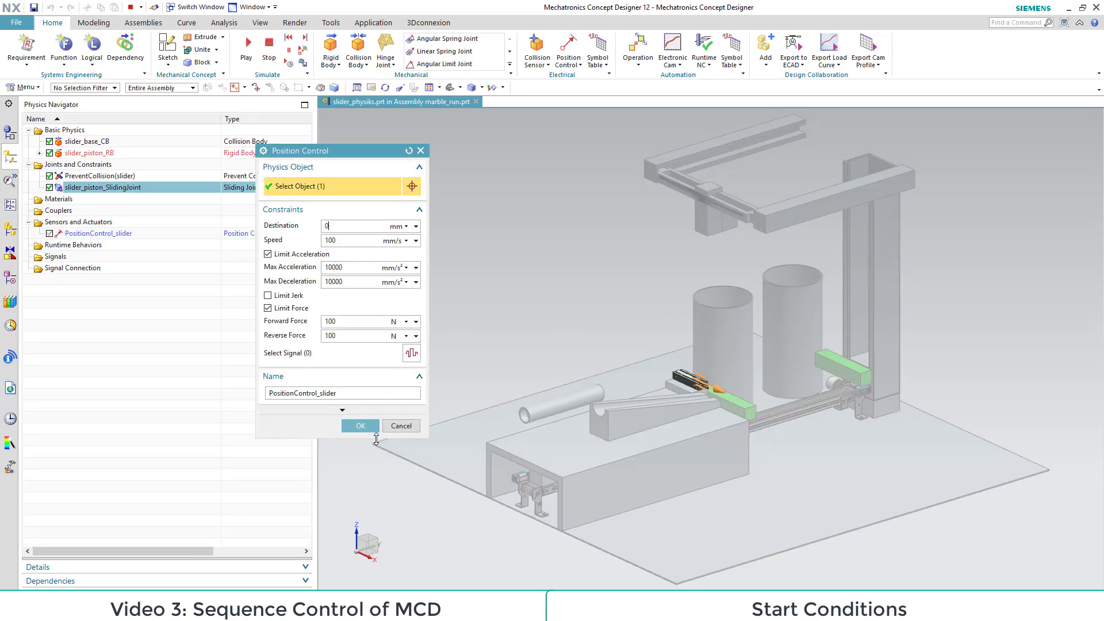
pyautogui.click(359, 426)
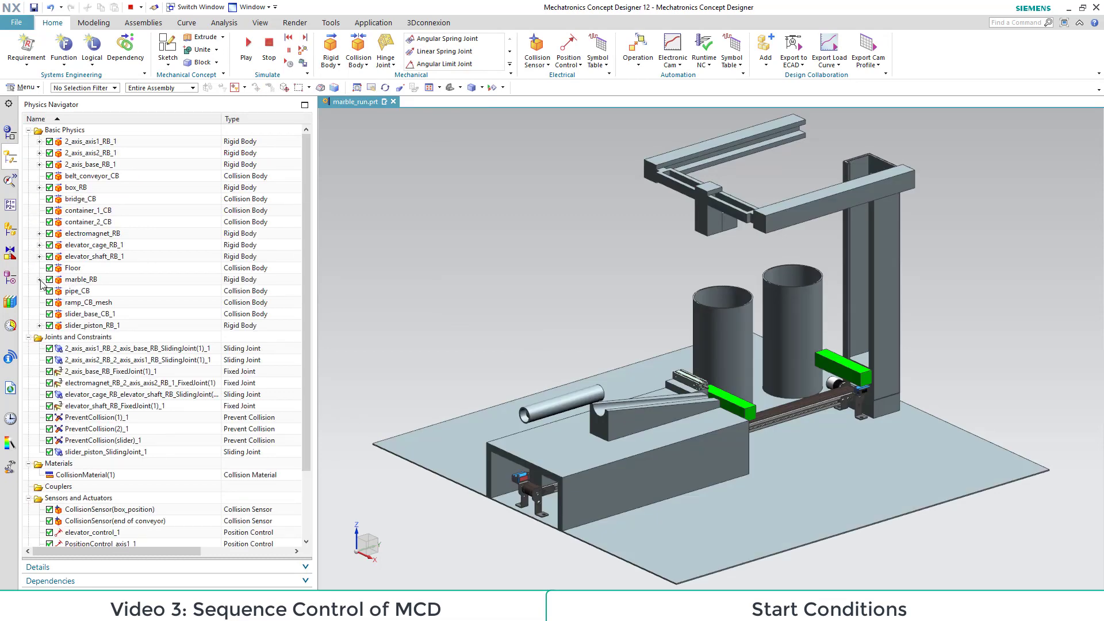
# - Set marble_RB initial translational velocity to 350 mm/s and run a Play/Stop simulation test
pyautogui.doubleClick(80, 278)
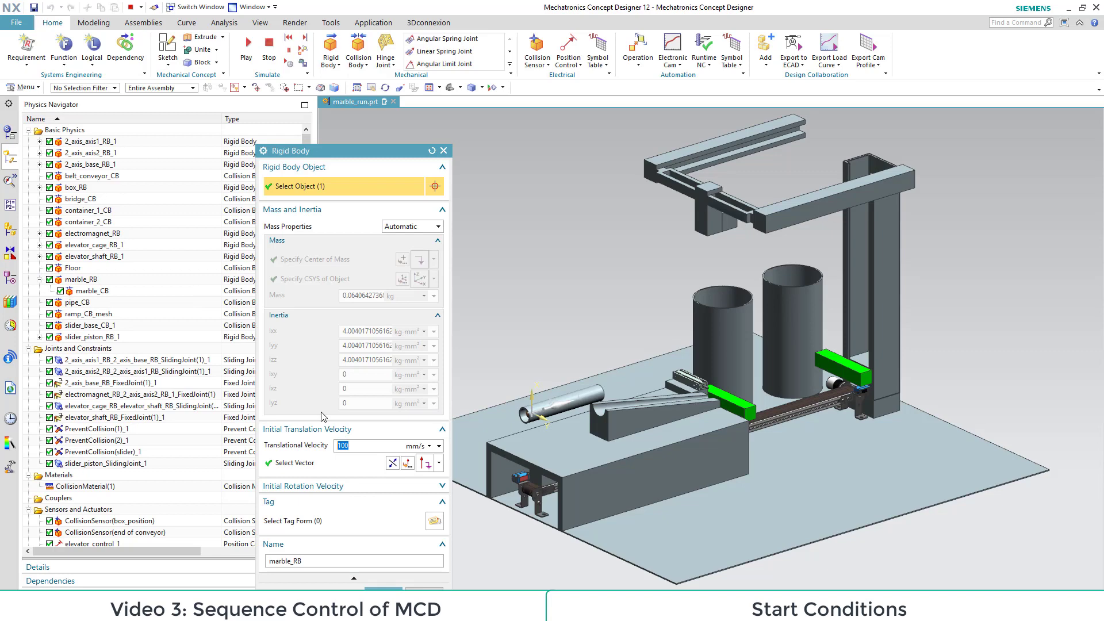
pyautogui.write('350')
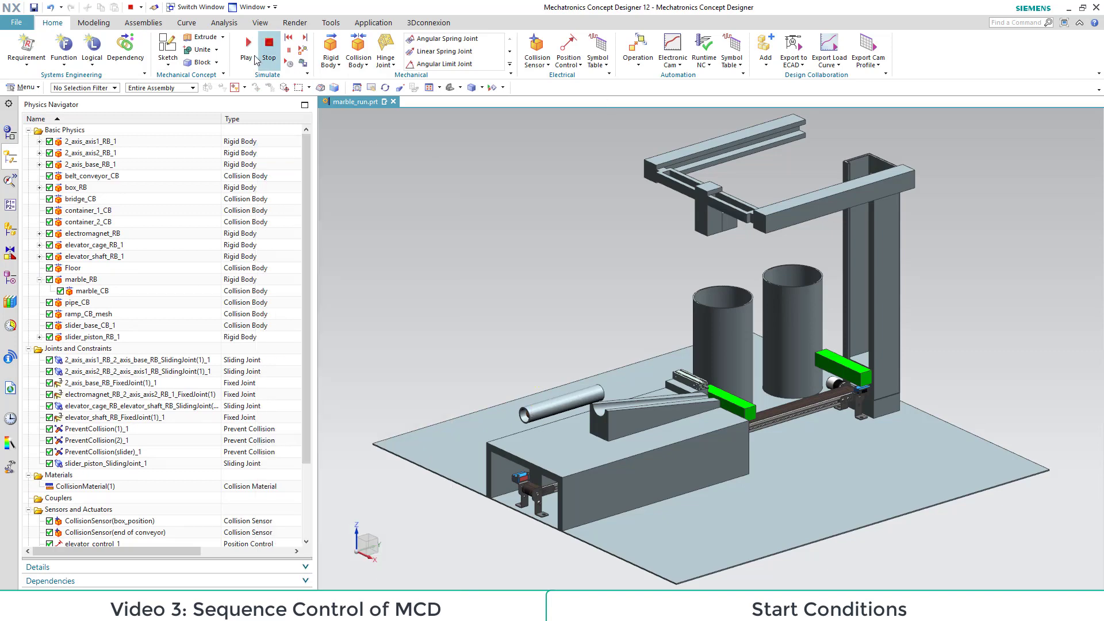
pyautogui.click(246, 42)
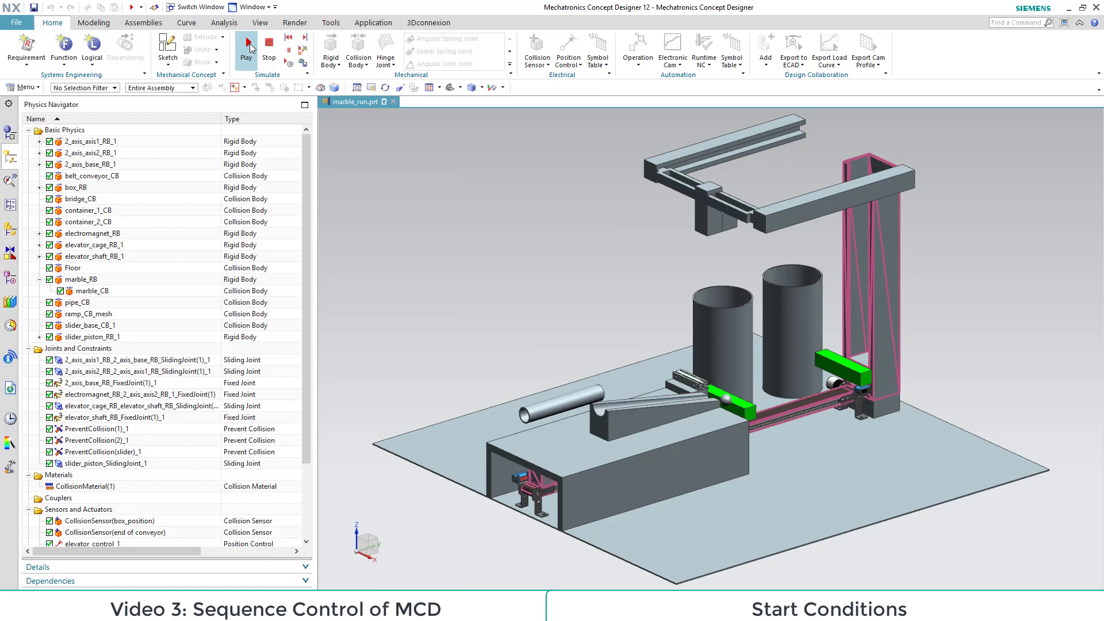
pyautogui.click(246, 40)
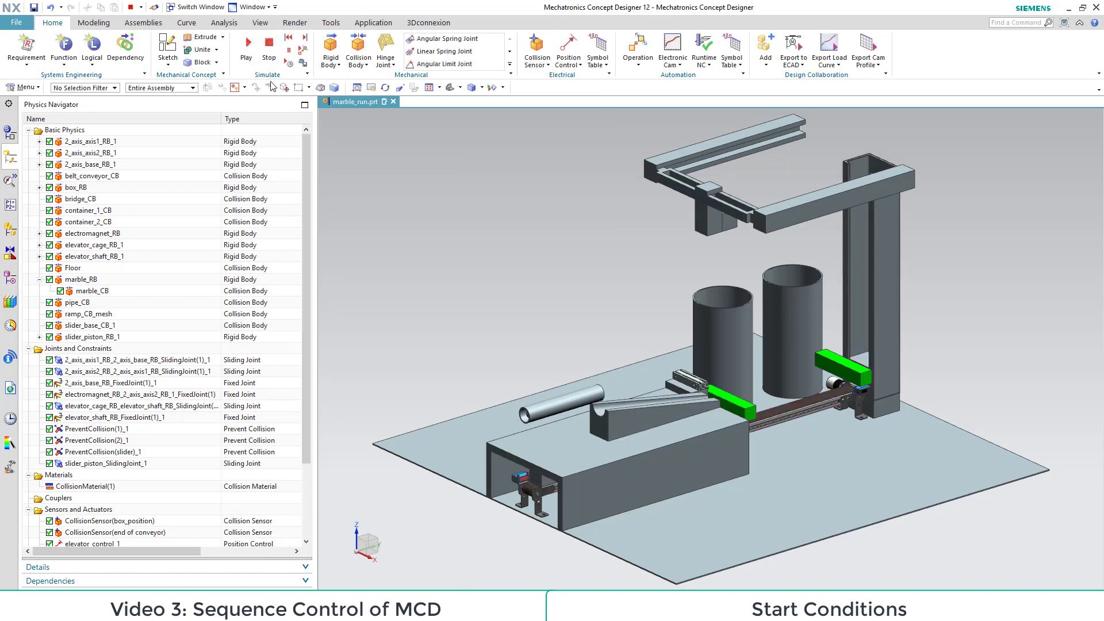
pyautogui.click(636, 49)
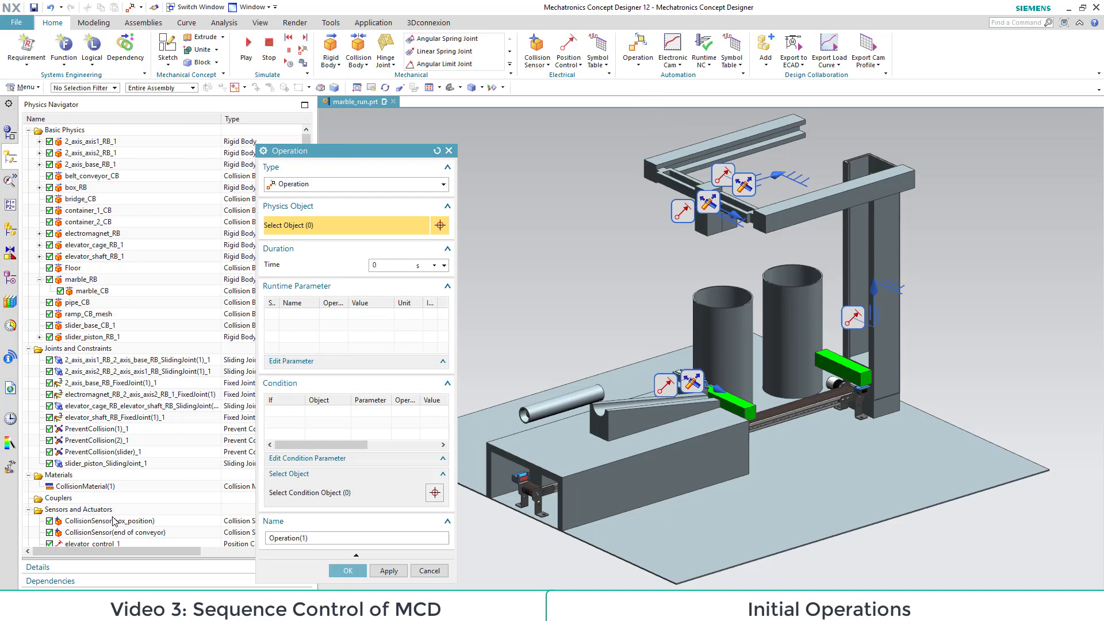
# - Create 'transport surface on' at parallel speed 300 mm/s and a slider position 0 operation
pyautogui.scroll(-3)
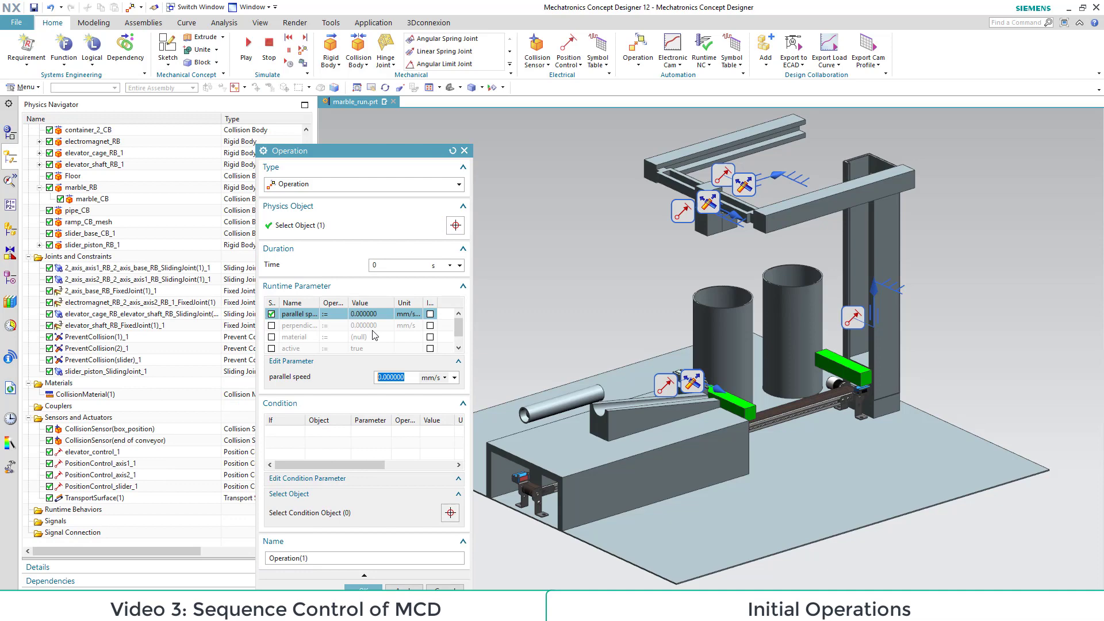
pyautogui.write('300')
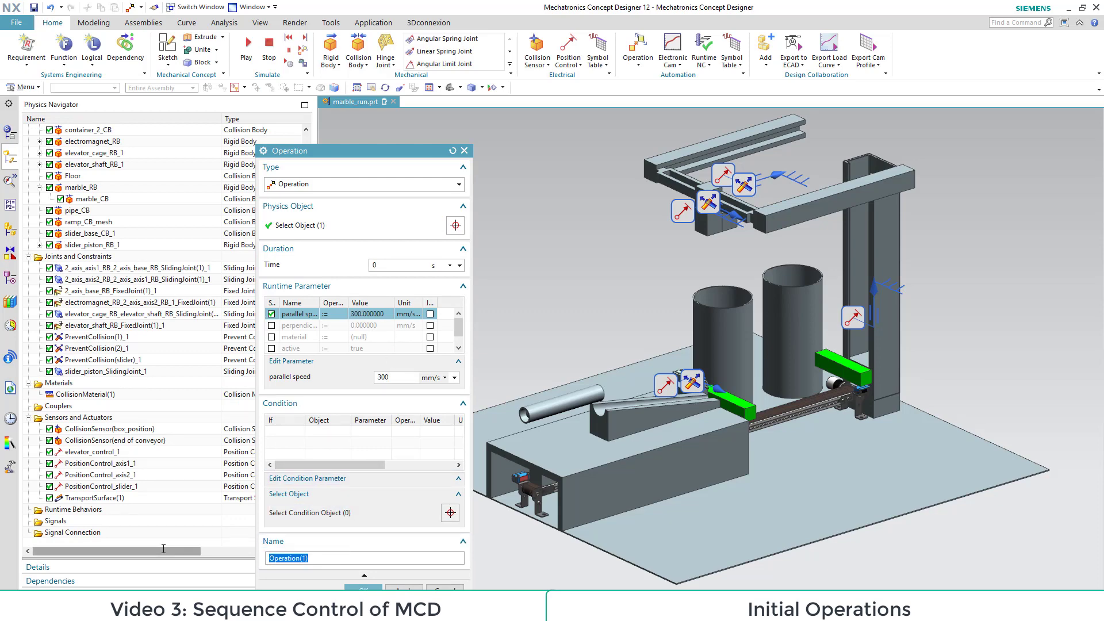
pyautogui.write('transport surface on')
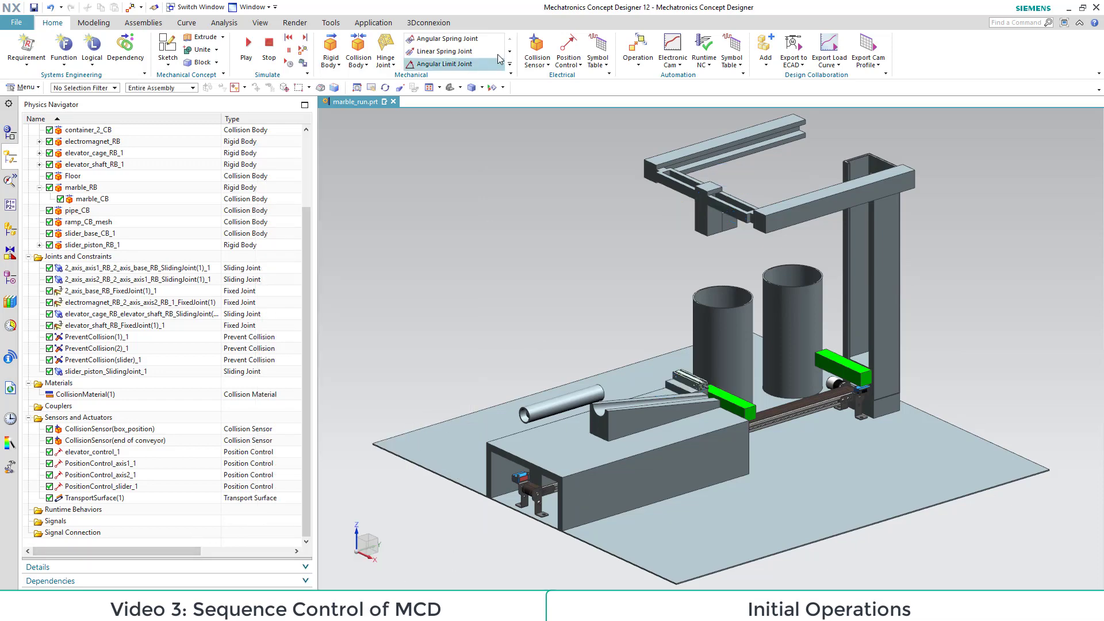
pyautogui.click(636, 48)
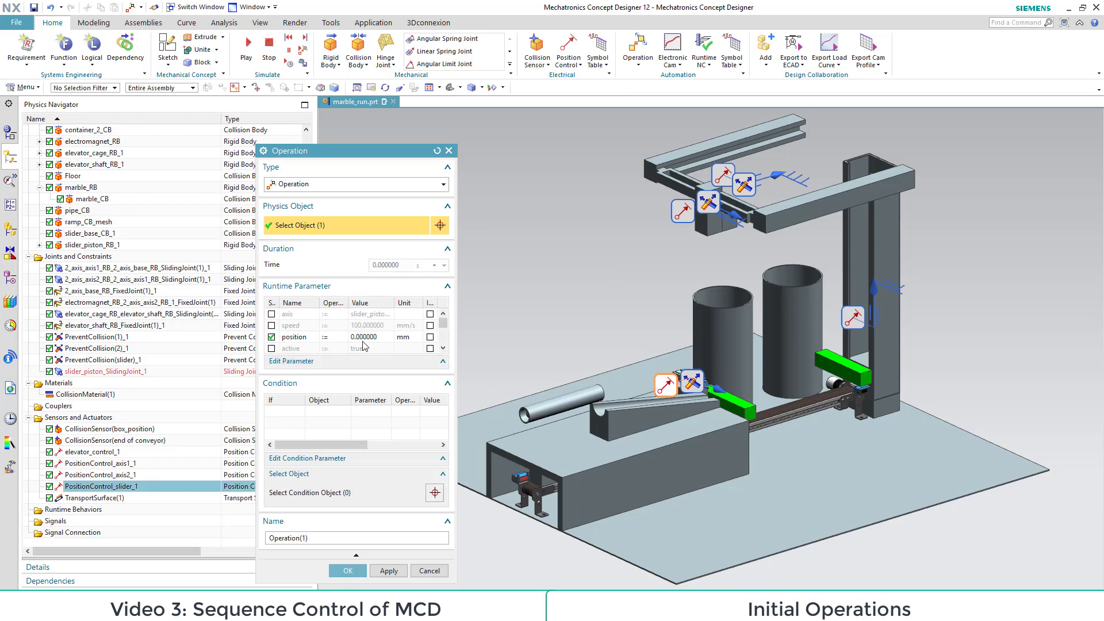
pyautogui.click(293, 337)
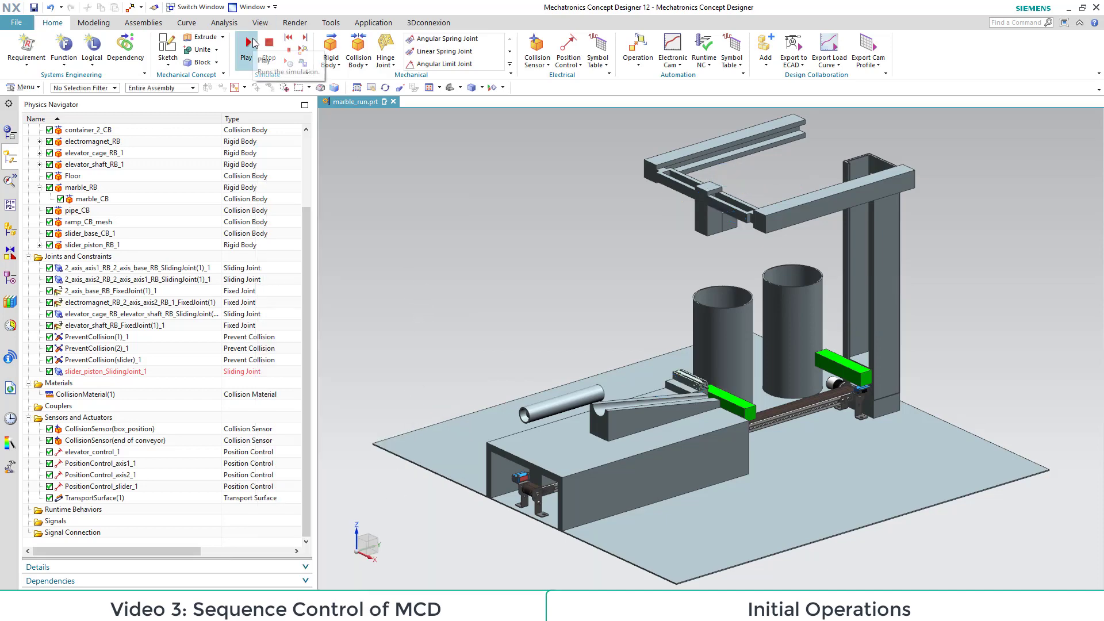
# - Test-run the two initial operations in simulation with Play and Stop
pyautogui.click(246, 50)
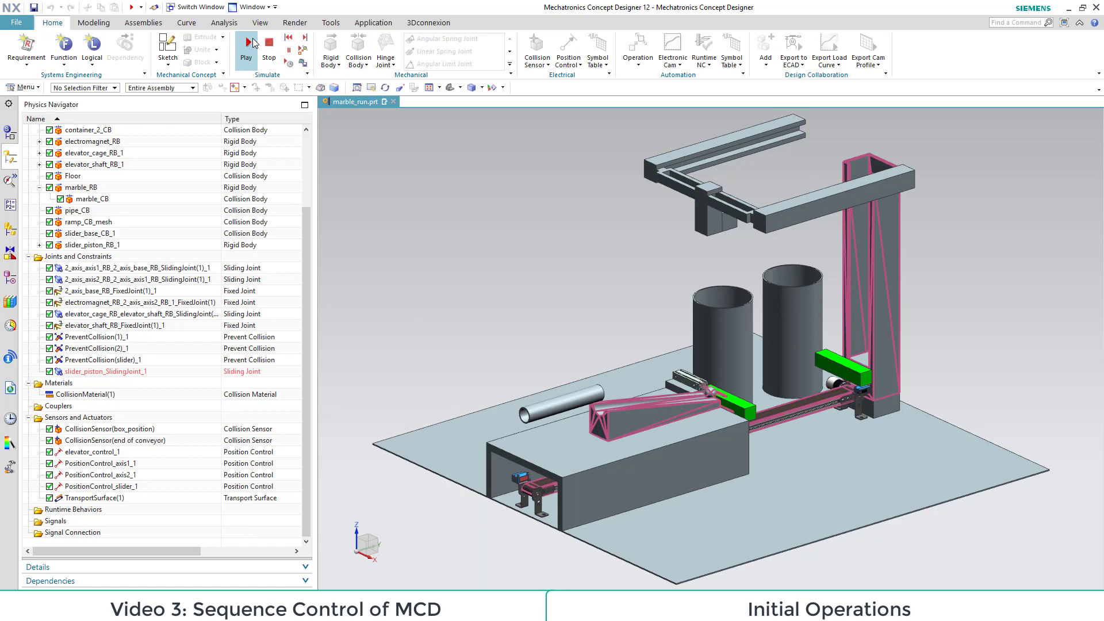
pyautogui.click(246, 51)
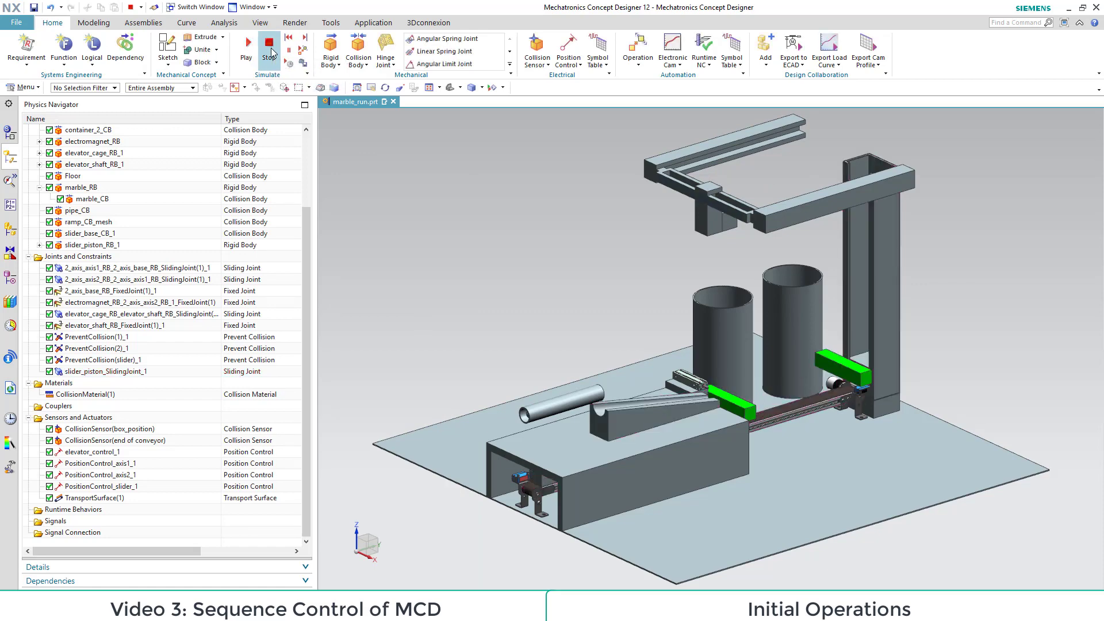
pyautogui.click(247, 46)
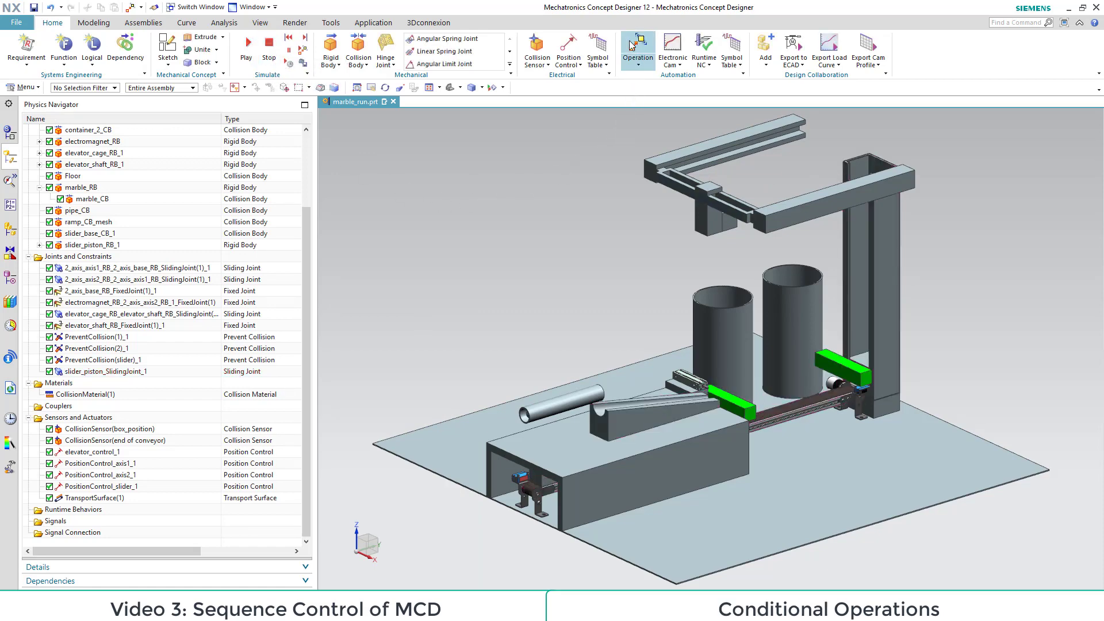
# - Create 'transport surface off': TransportSurface(1) speed 0, 1 s, conditioned on the box_position collision sensor
pyautogui.click(636, 52)
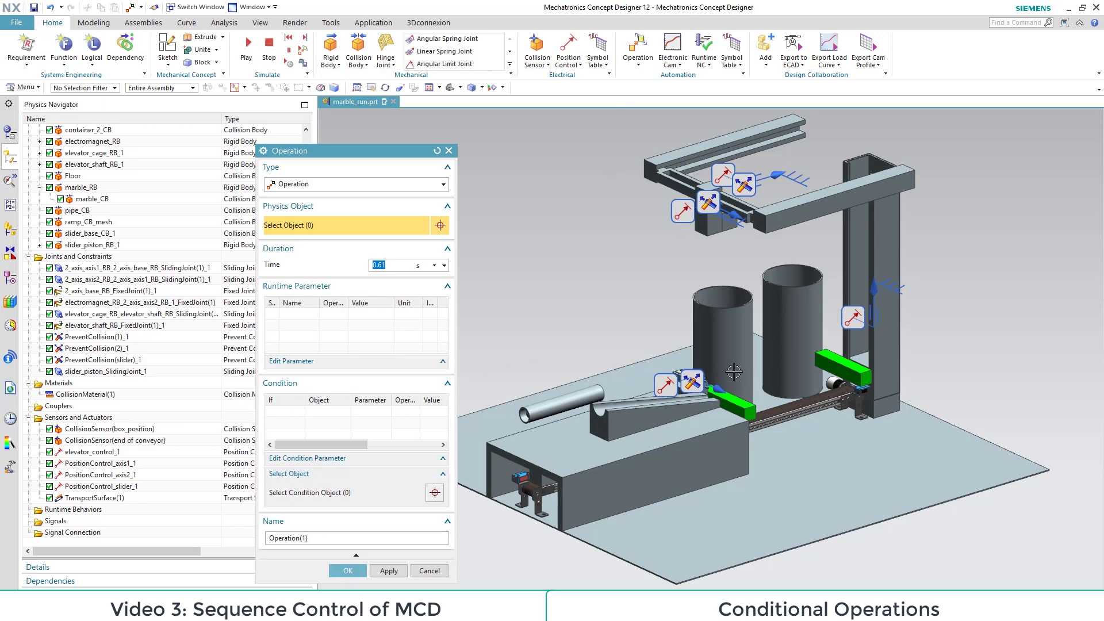
pyautogui.click(95, 497)
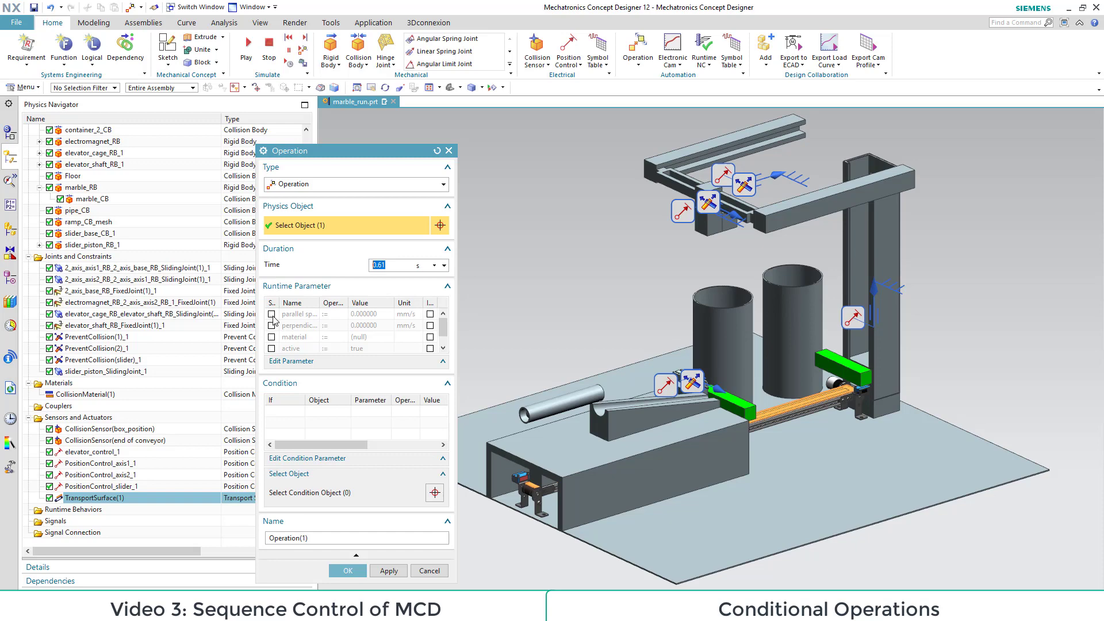
pyautogui.click(272, 313)
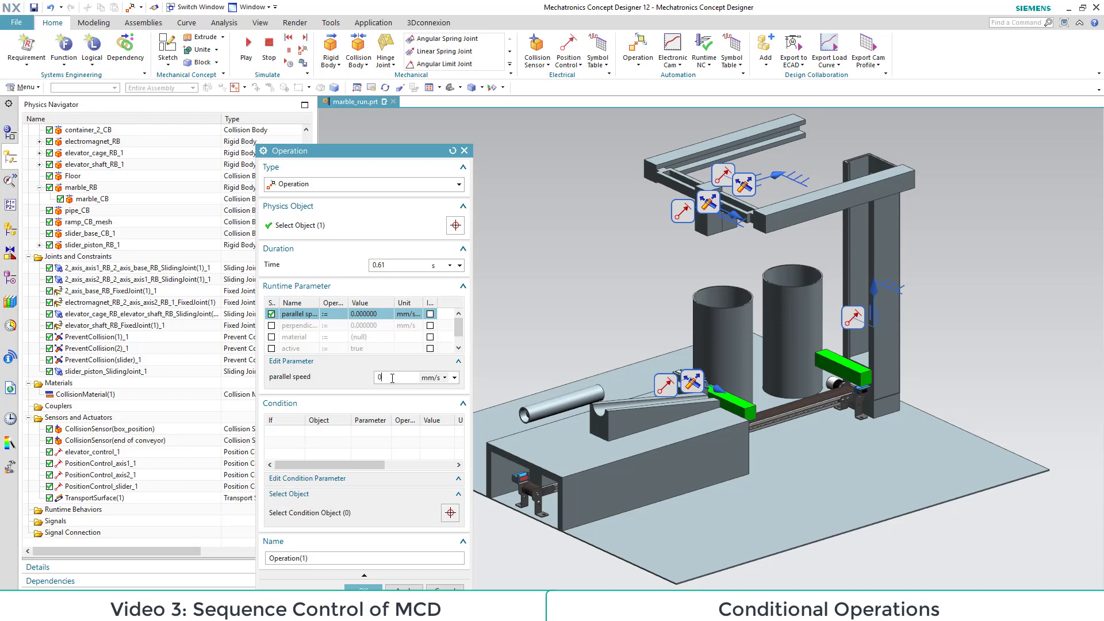
pyautogui.click(405, 265)
pyautogui.write('1')
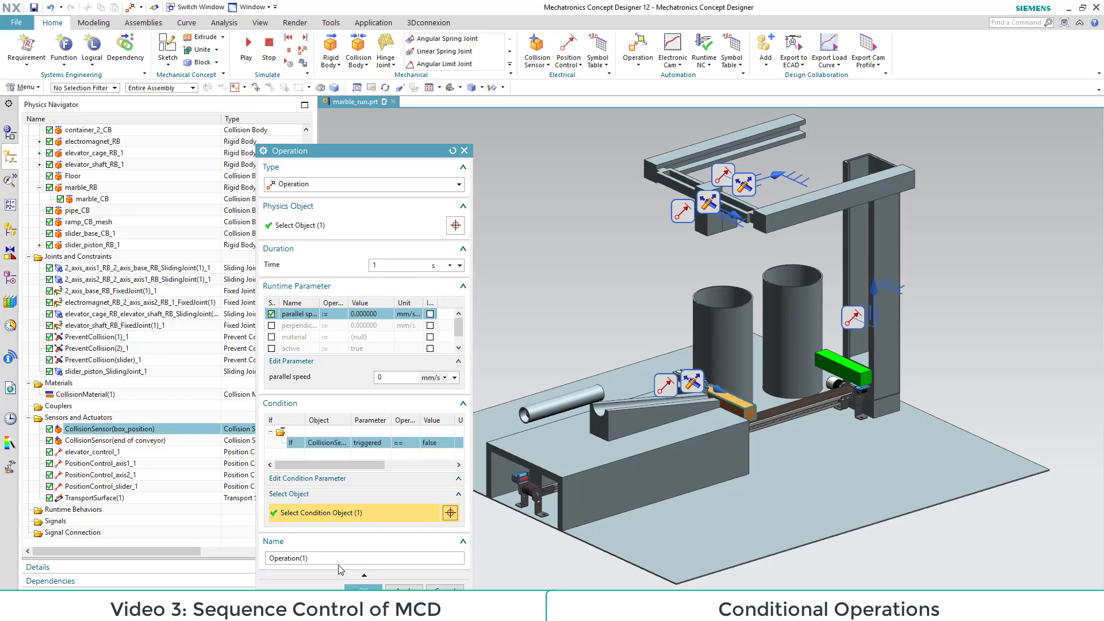
pyautogui.write('transport surface off')
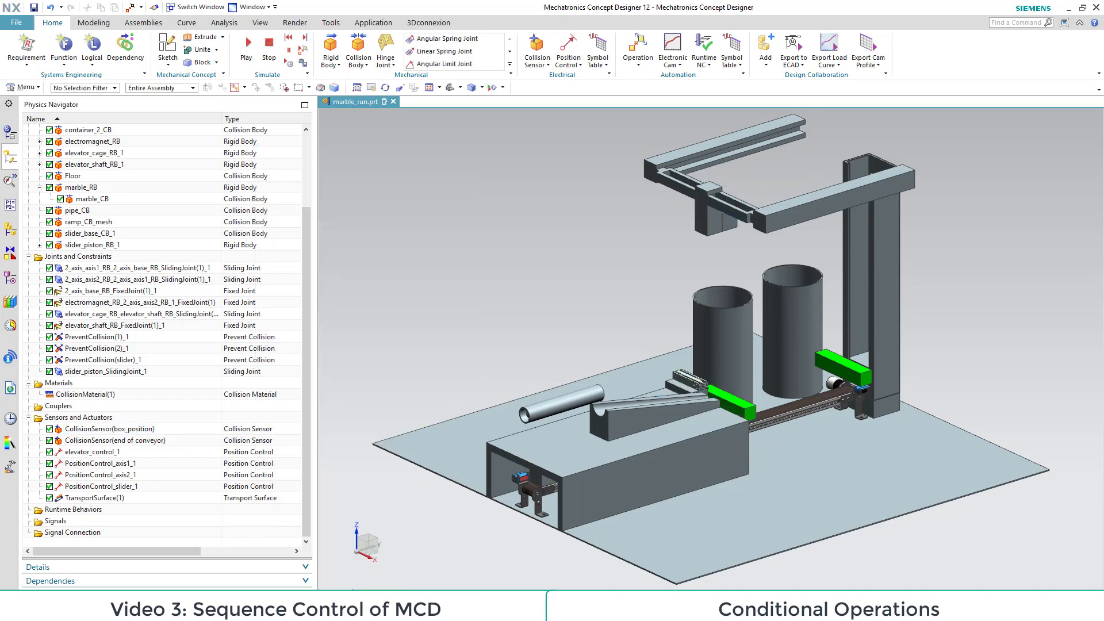
# - Create 'slider open' on PositionControl_slider_1 and test the sequence with Play and Stop
pyautogui.click(637, 46)
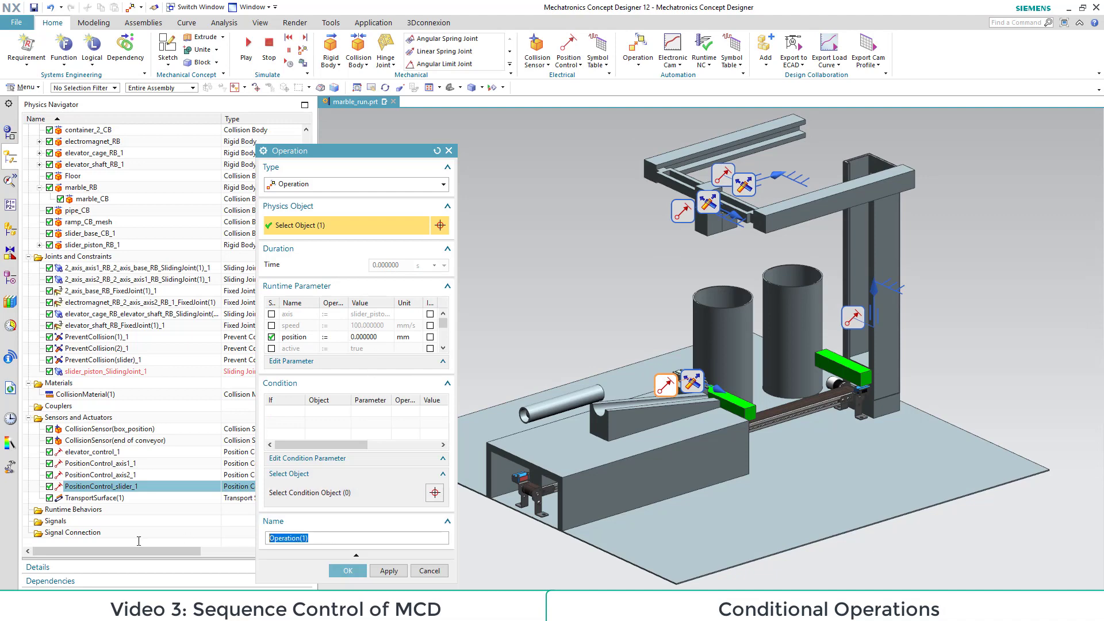
pyautogui.write('slider open')
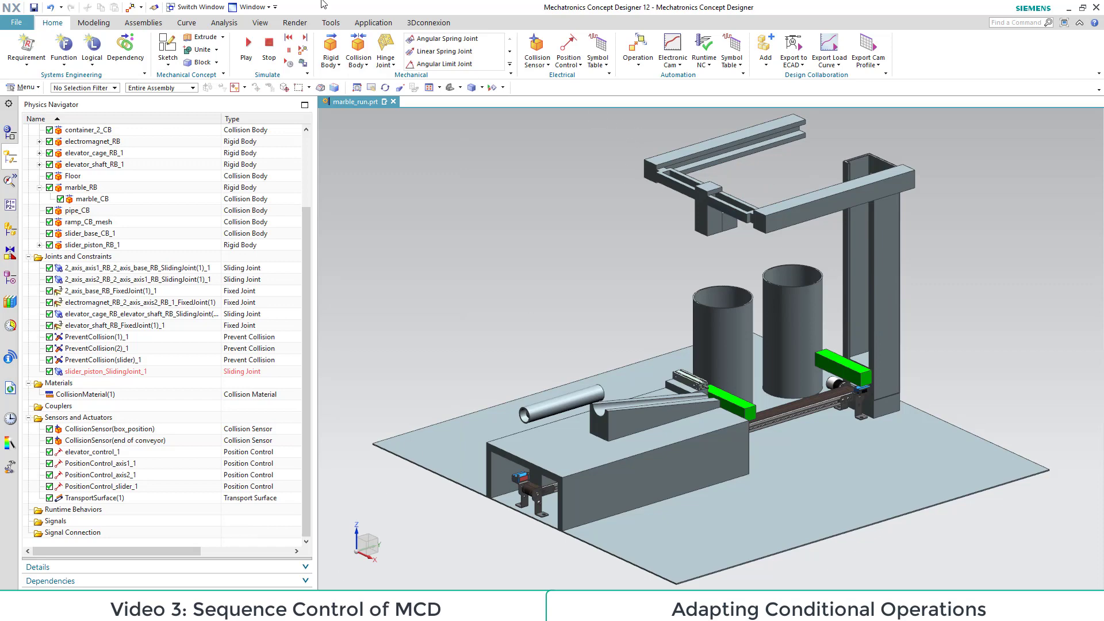
pyautogui.click(246, 44)
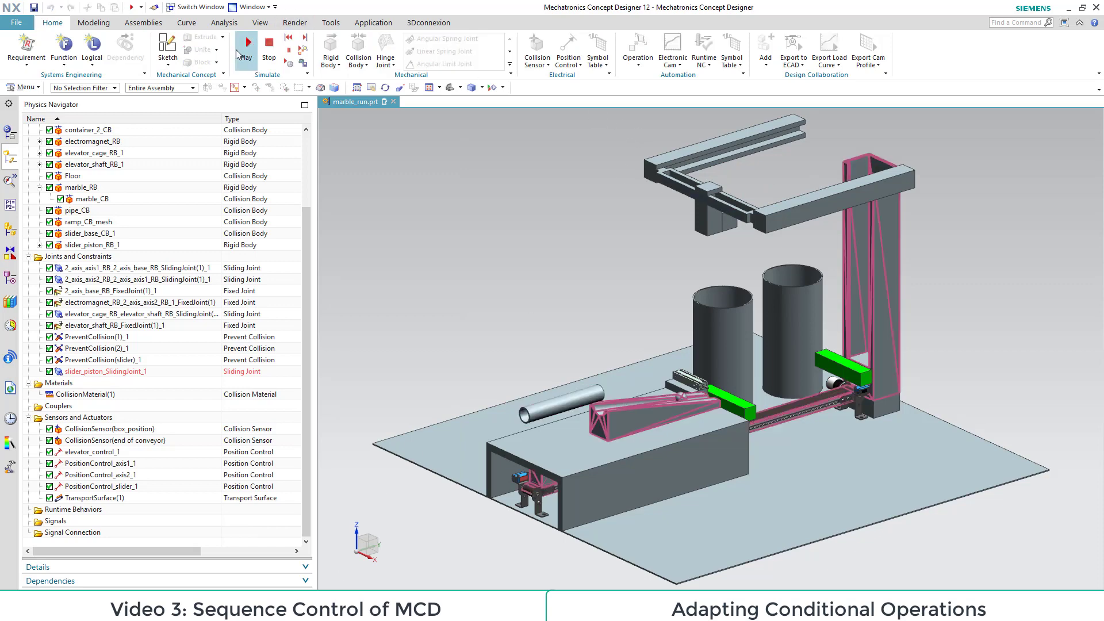
pyautogui.click(246, 47)
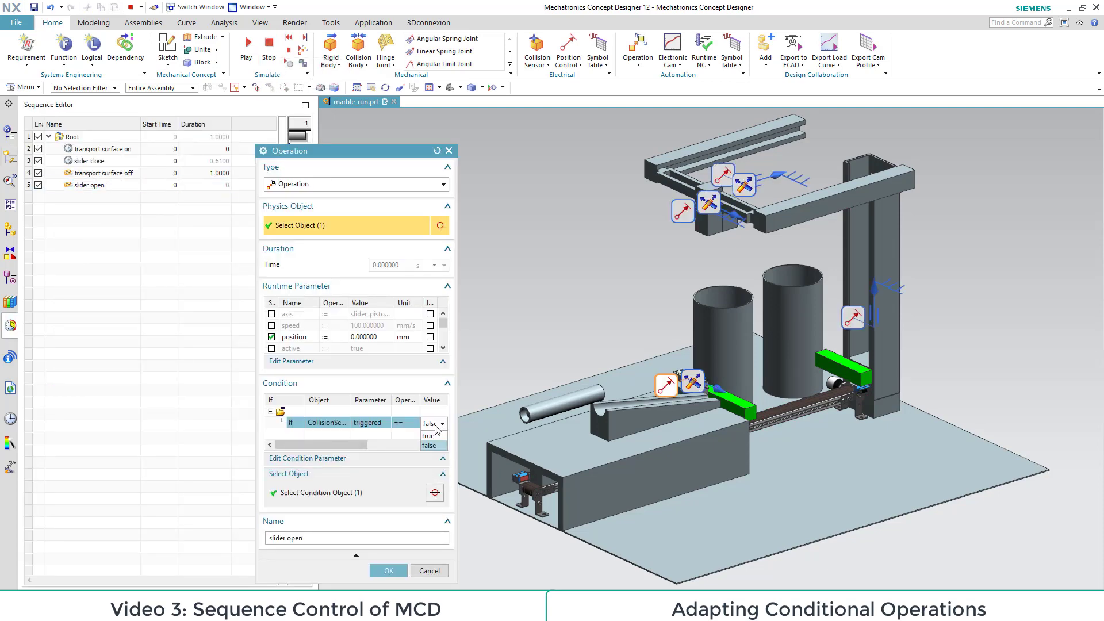
# - Set the sensor trigger values for 'slider open' and 'transport surface off', then simulate and stop
pyautogui.click(387, 570)
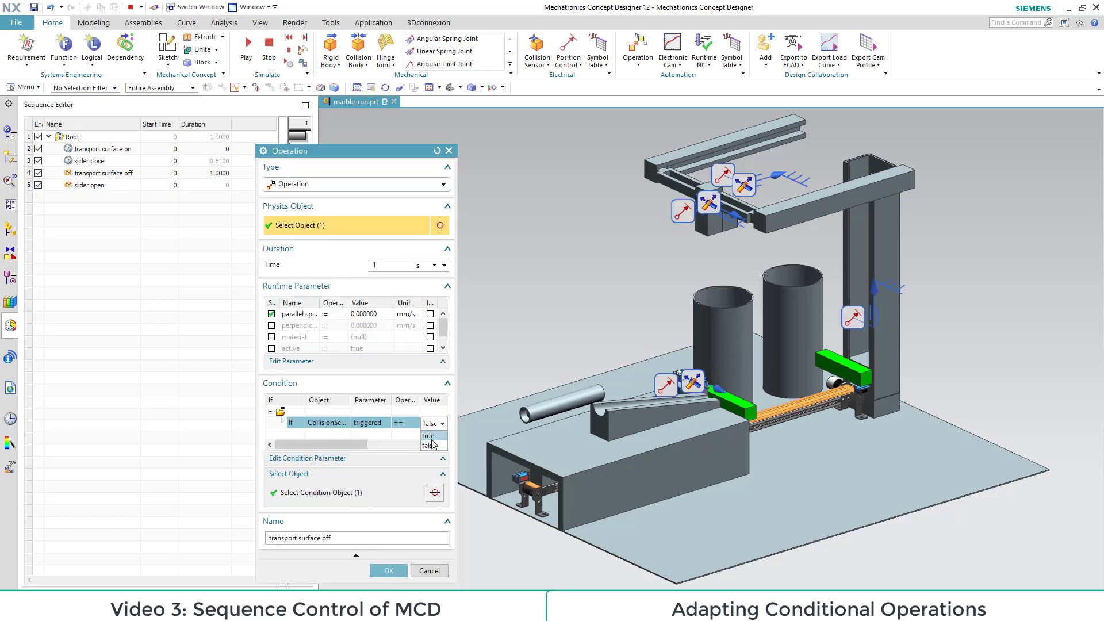
pyautogui.click(388, 571)
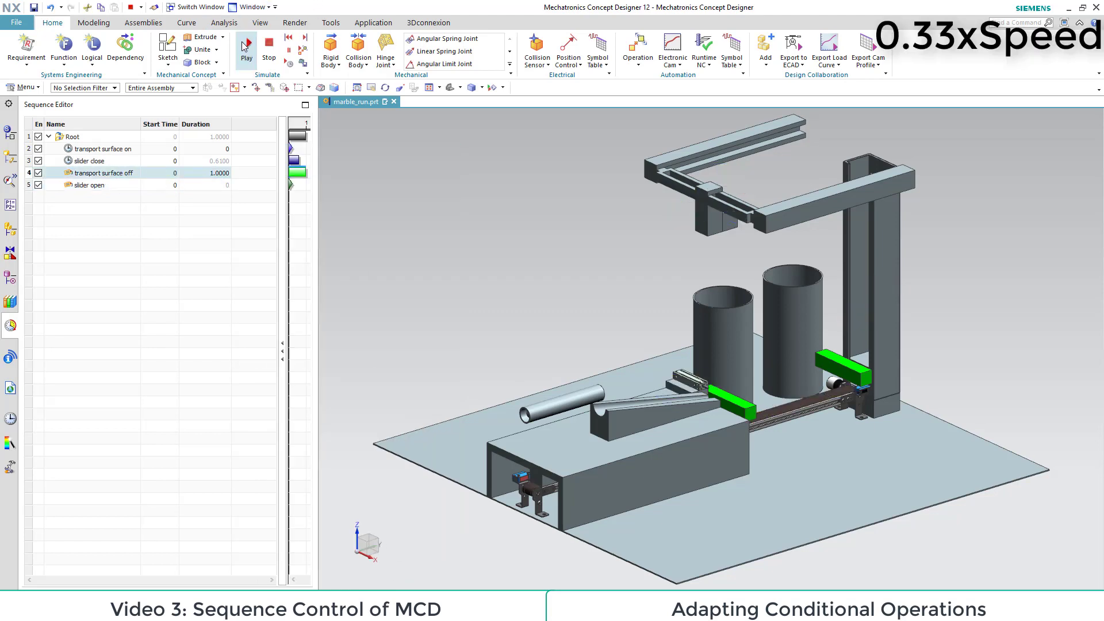
pyautogui.click(246, 44)
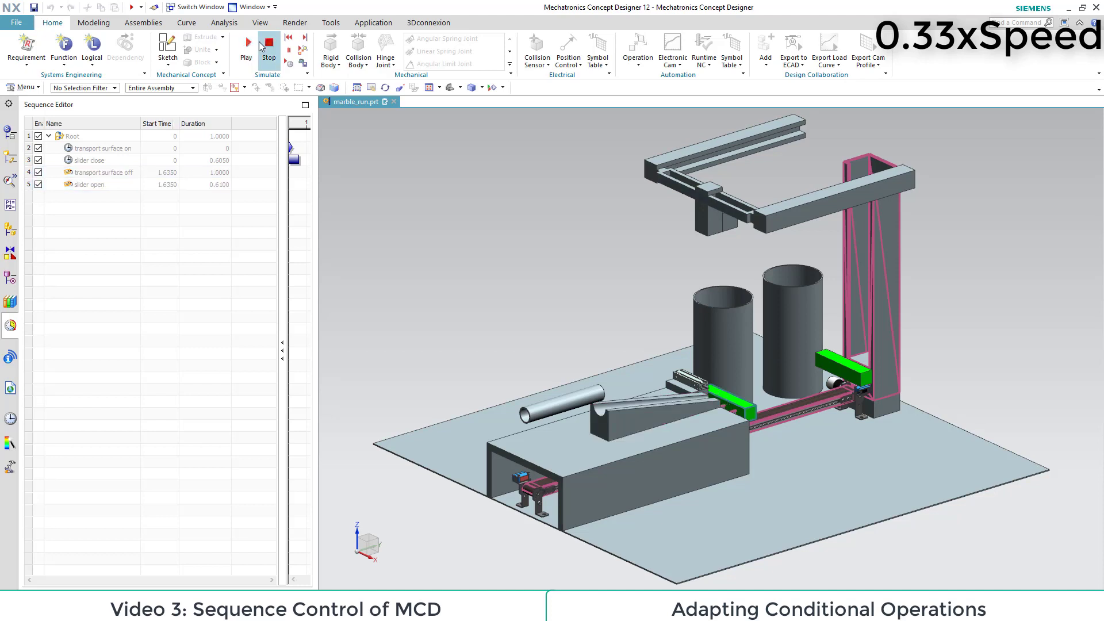
pyautogui.click(268, 45)
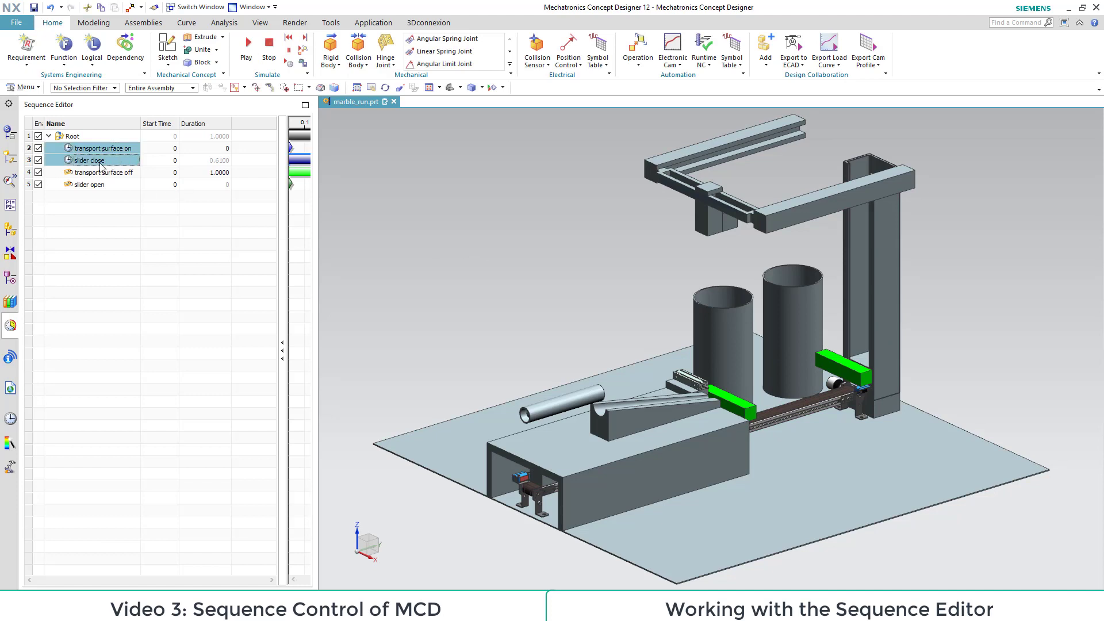
# - Copy and paste 'transport surface on' and 'slider close', renaming the copies in the Operation dialog
pyautogui.rightClick(92, 153)
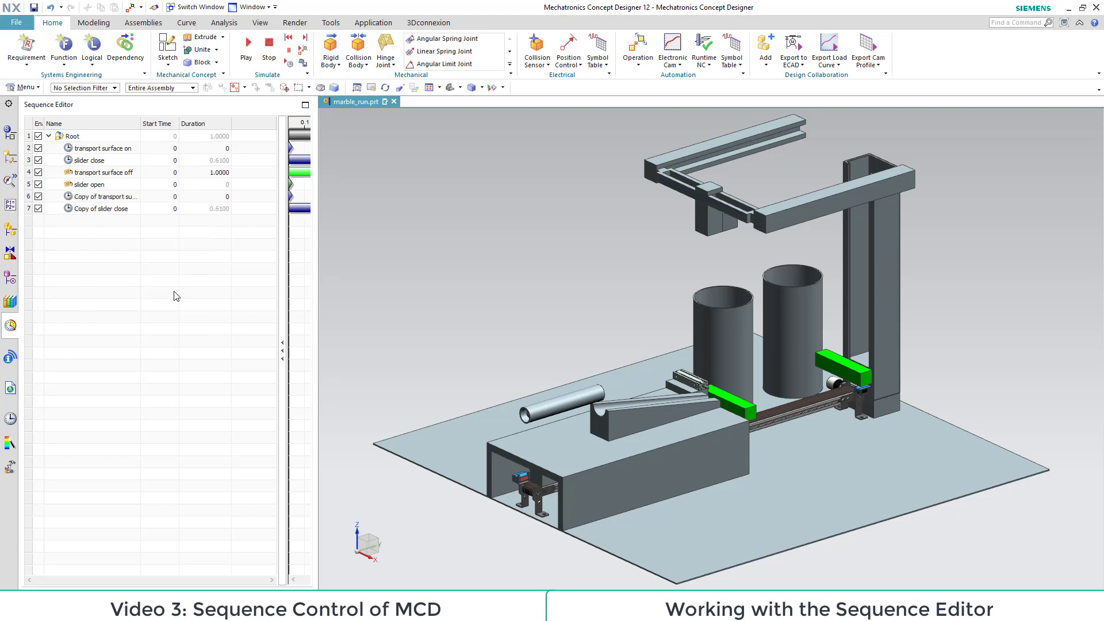
pyautogui.doubleClick(105, 196)
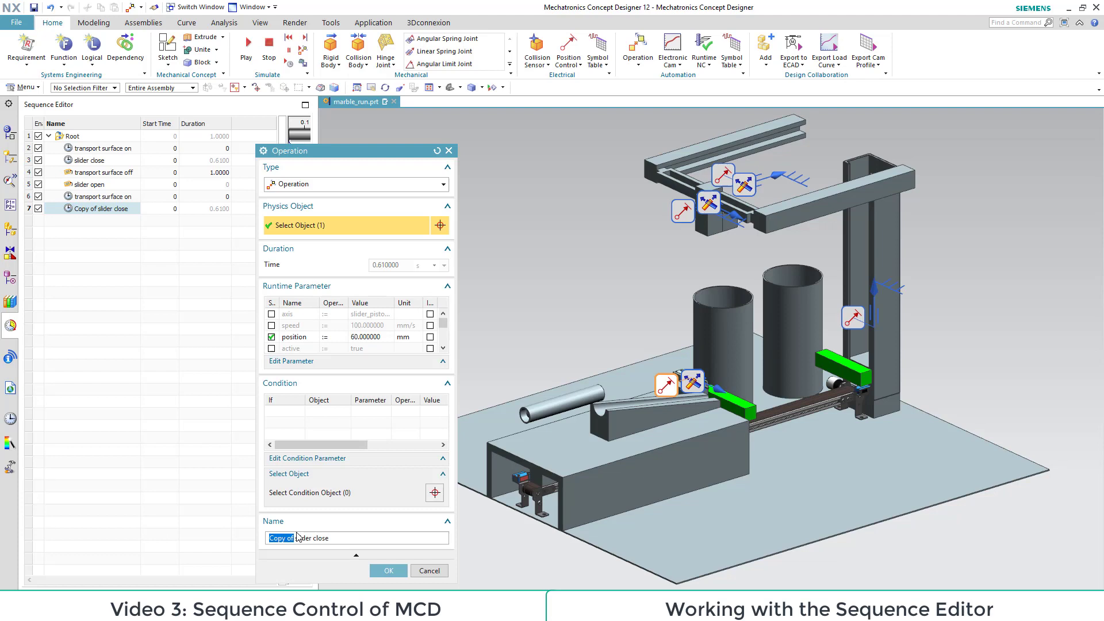
pyautogui.click(387, 570)
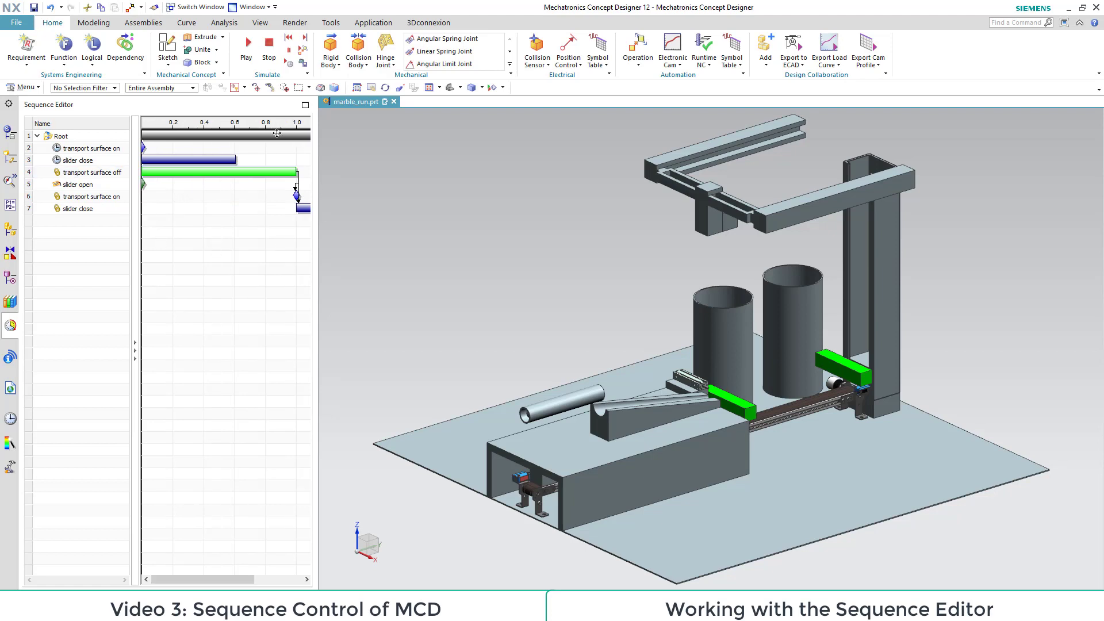
pyautogui.click(246, 43)
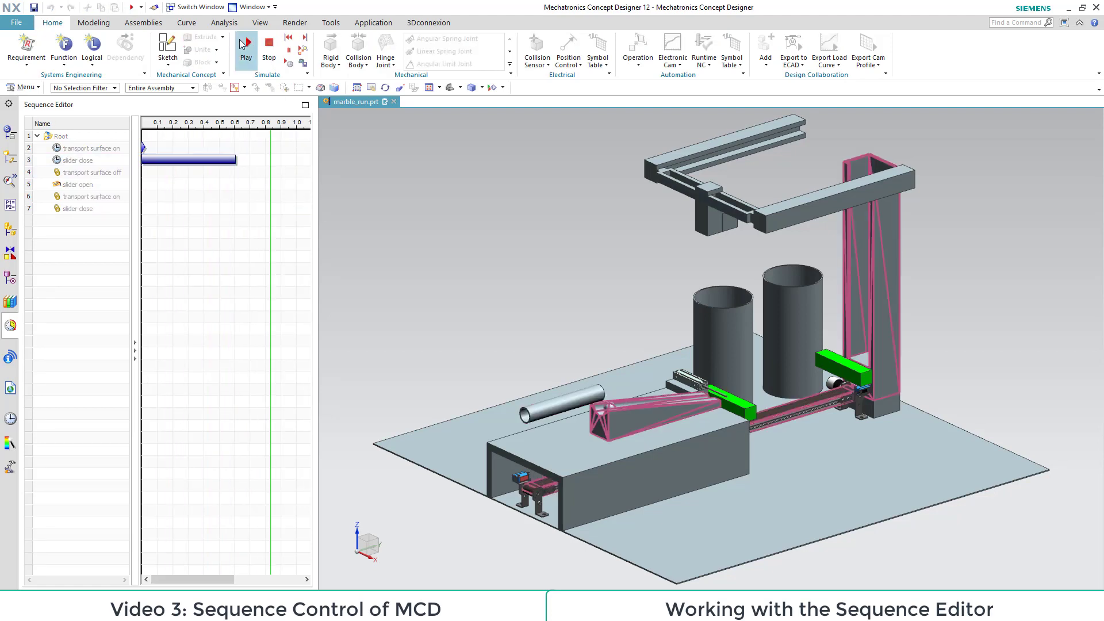
pyautogui.click(246, 45)
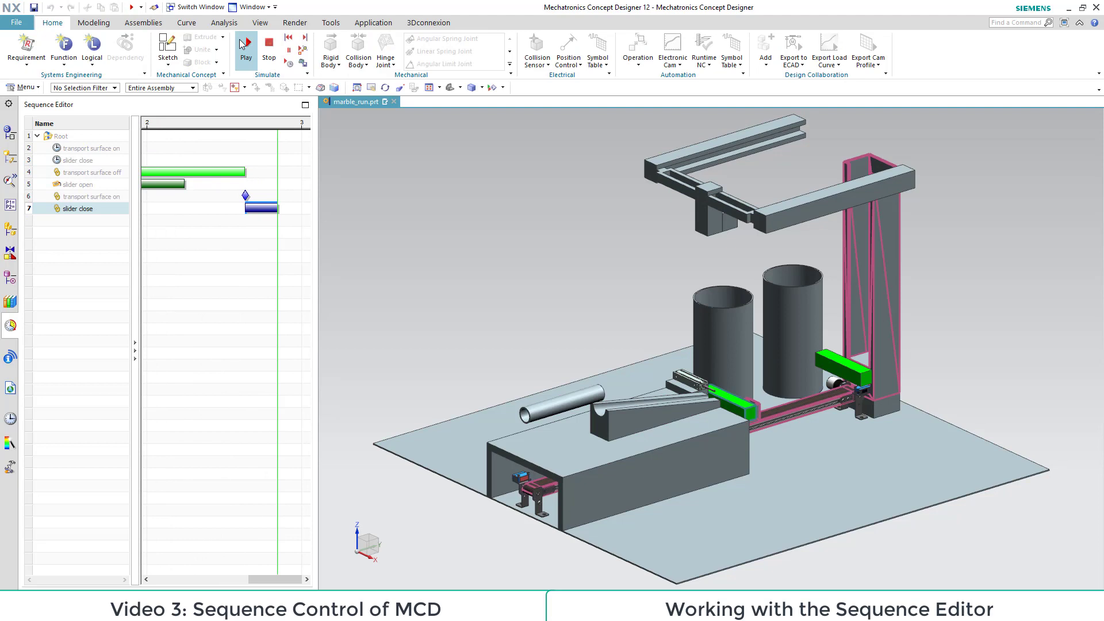
pyautogui.click(245, 49)
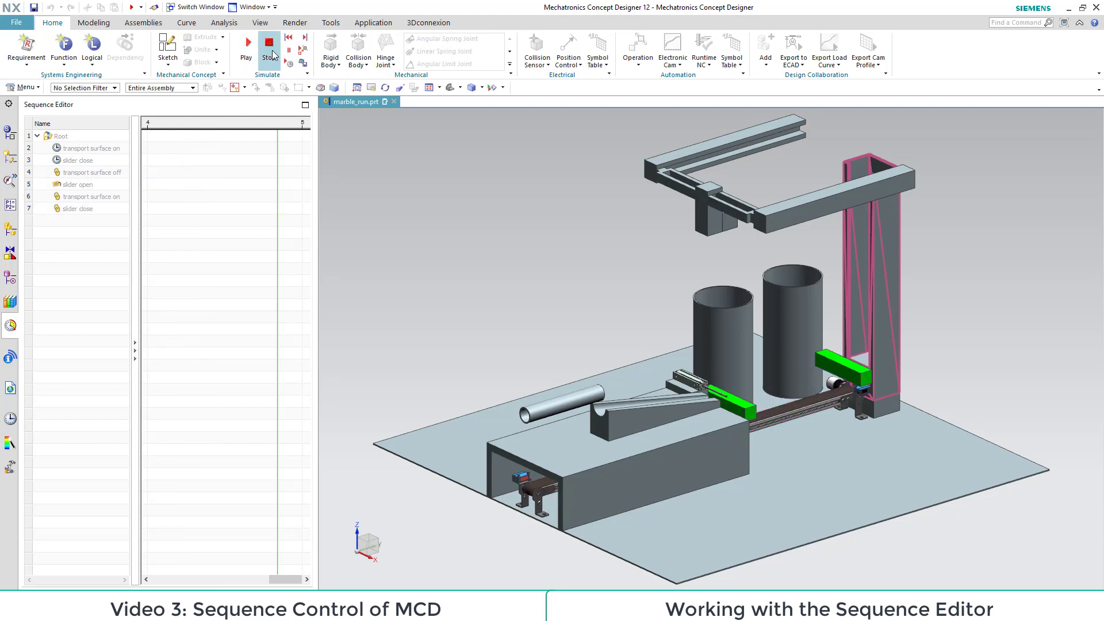
pyautogui.click(246, 50)
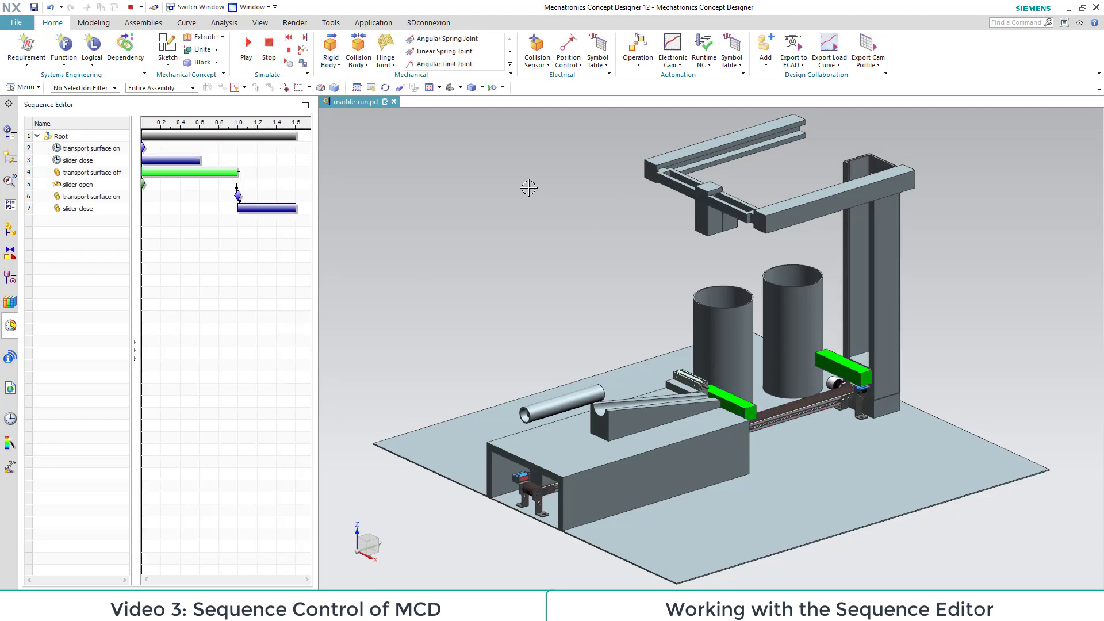
pyautogui.moveTo(635, 51)
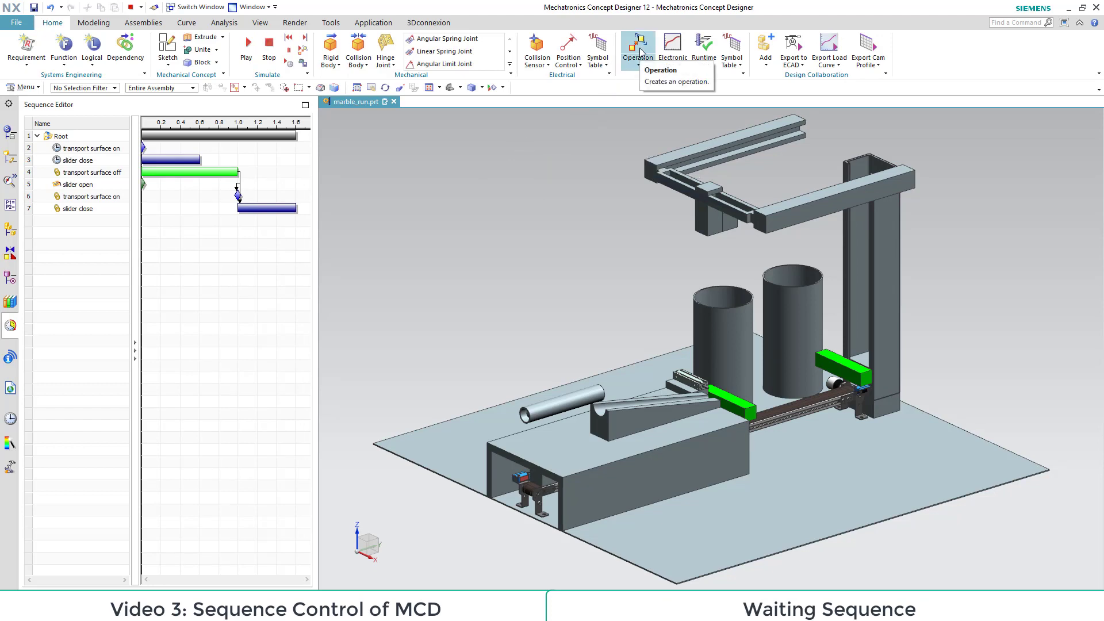
# - Create a 1 s 'wait' operation and assign it a condition object
pyautogui.click(636, 46)
pyautogui.write('w')
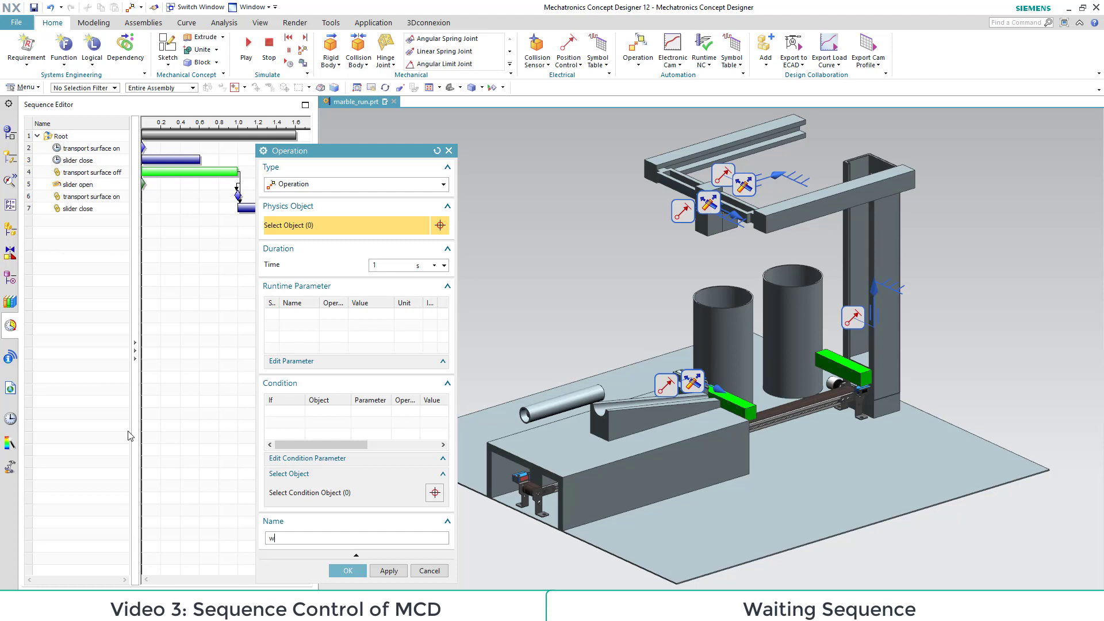
pyautogui.write('ait')
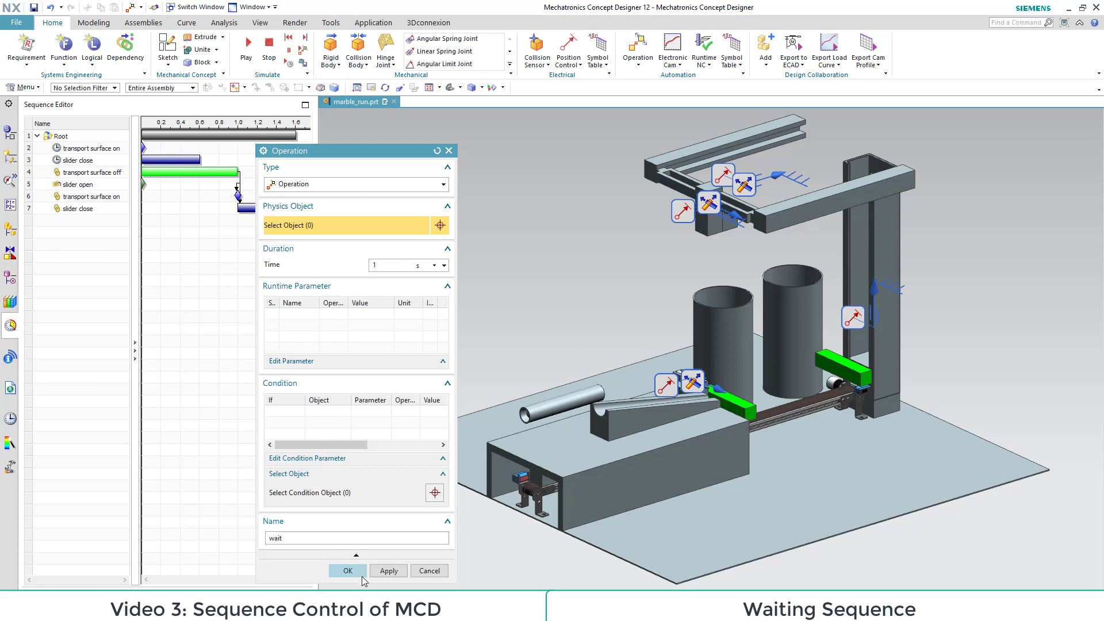
pyautogui.click(346, 570)
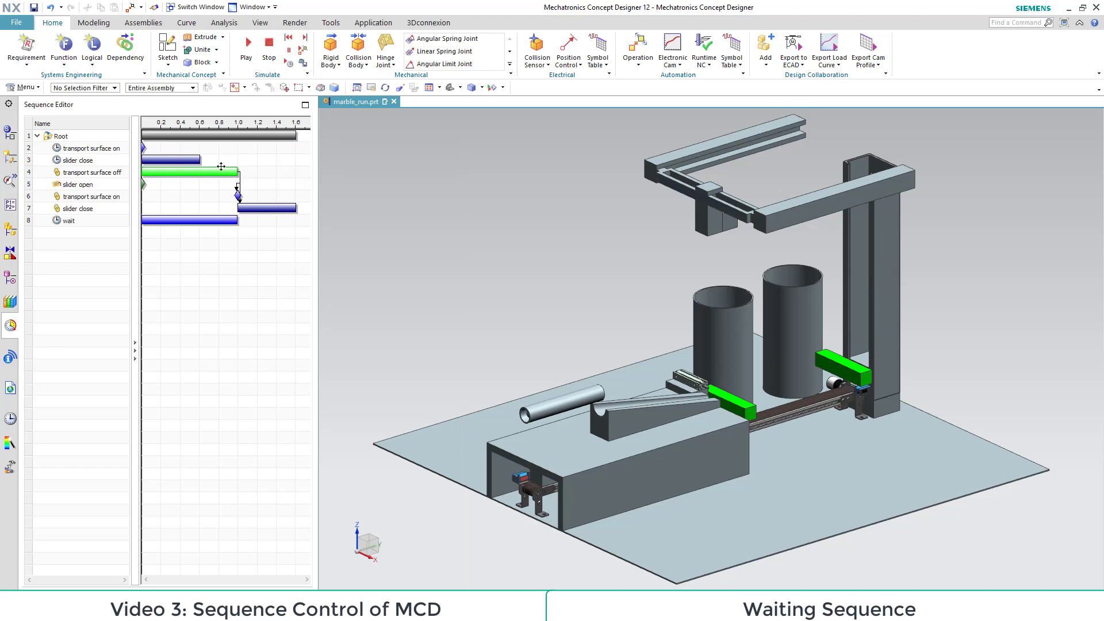
pyautogui.moveTo(179, 230)
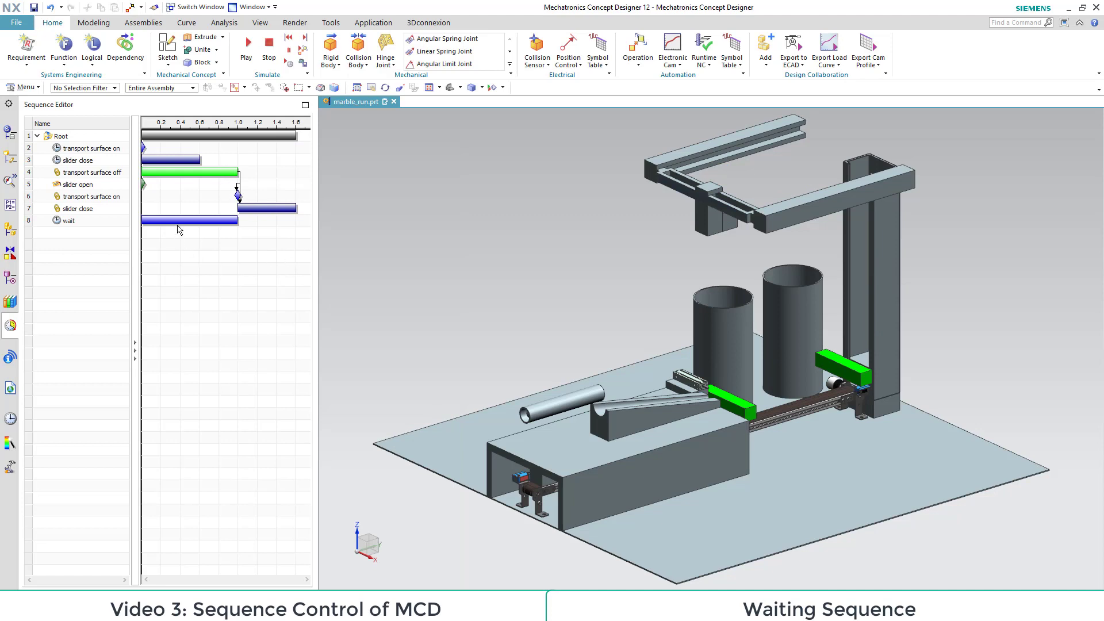
pyautogui.doubleClick(67, 221)
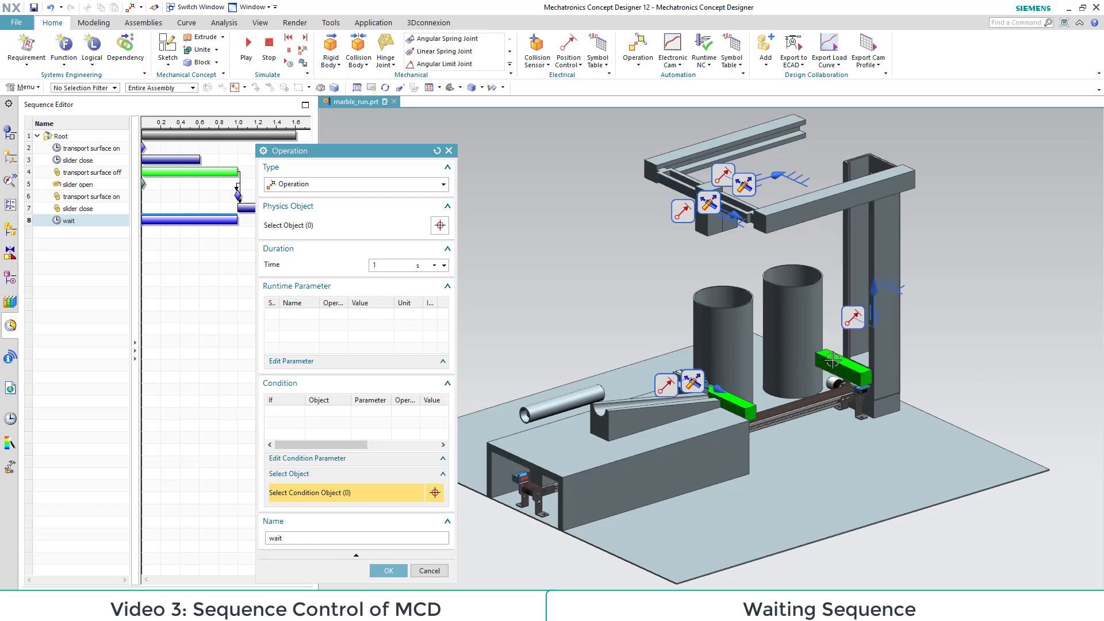
pyautogui.click(842, 364)
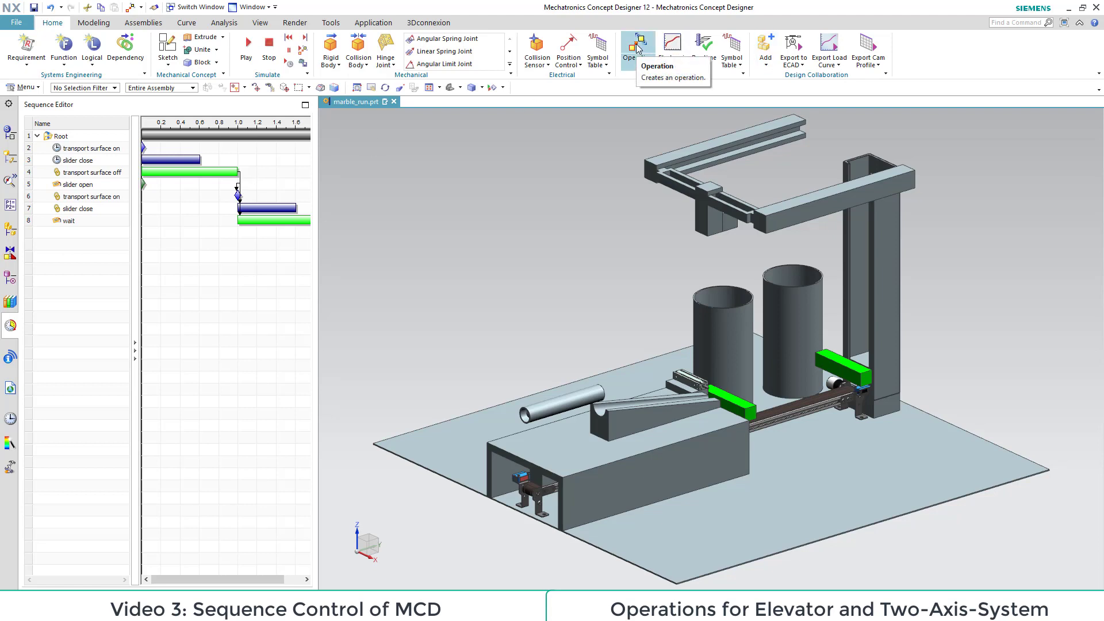
# - Create 'elevator up' driving the elevator position control to 400 mm
pyautogui.click(635, 46)
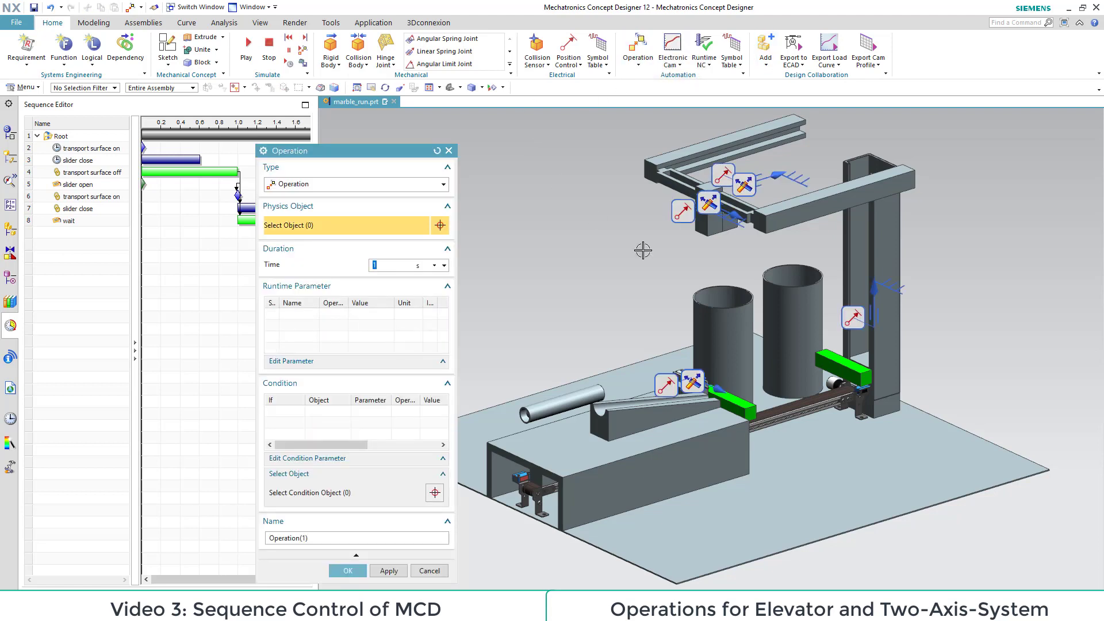
pyautogui.click(872, 246)
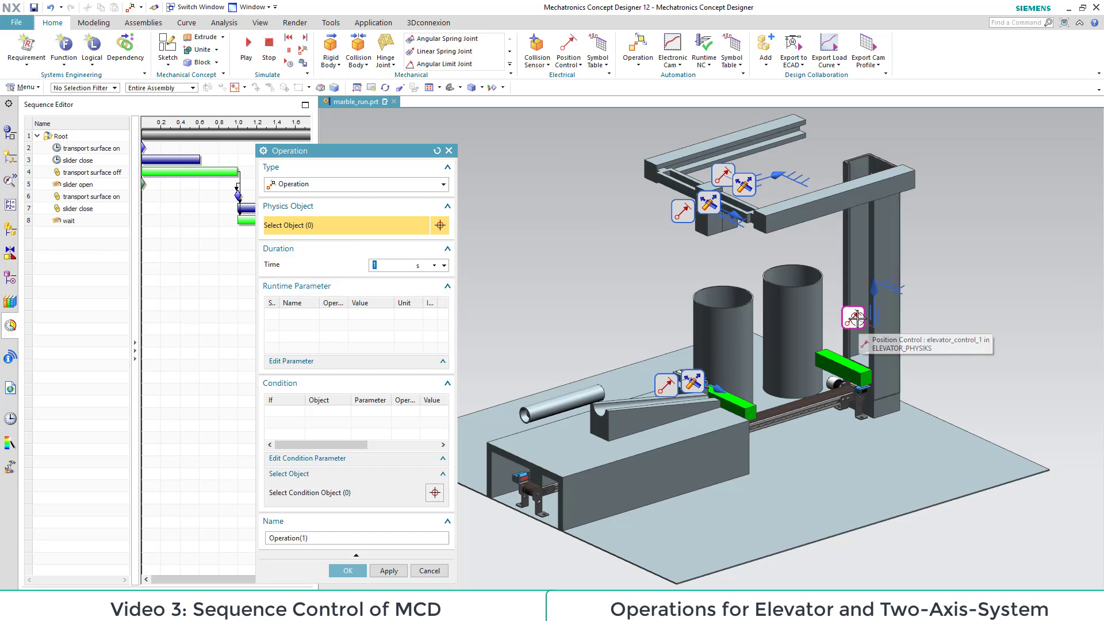
pyautogui.click(852, 317)
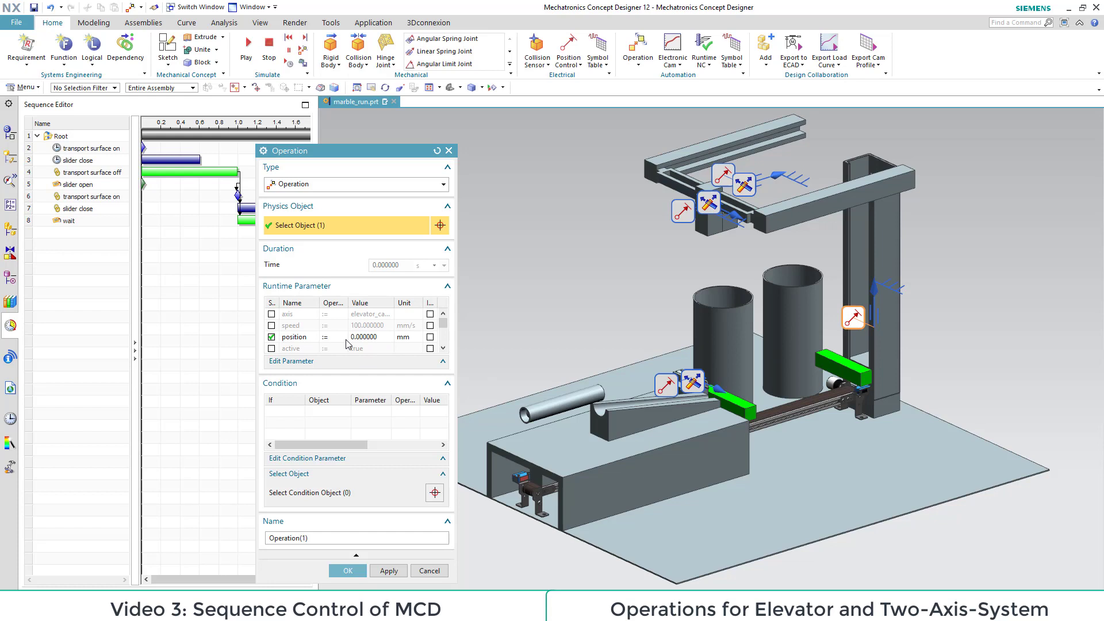
pyautogui.click(294, 337)
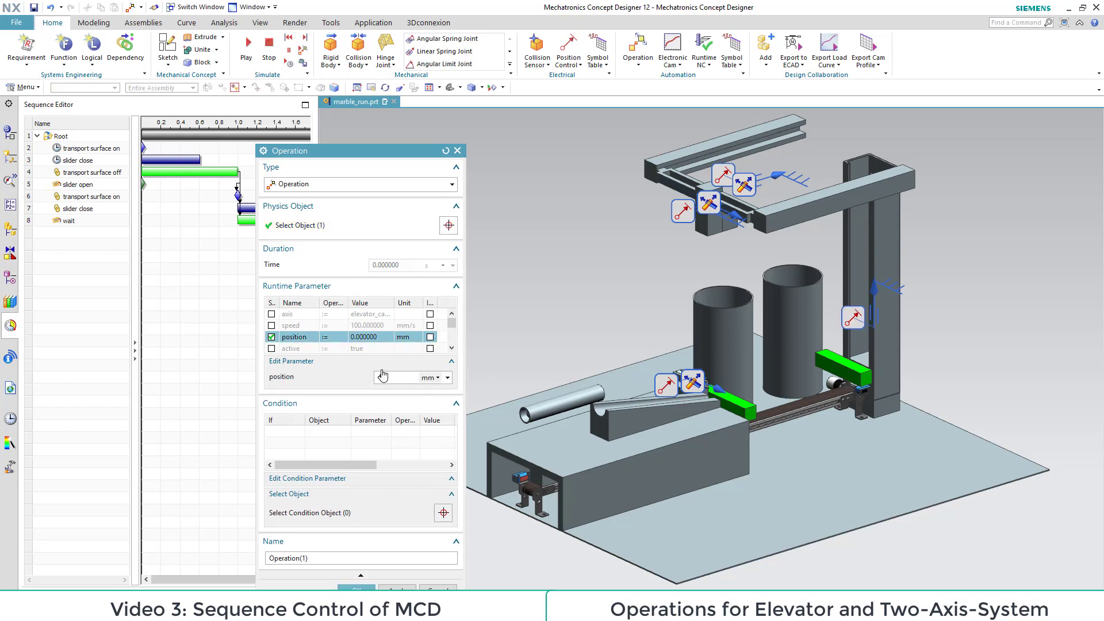
pyautogui.write('400')
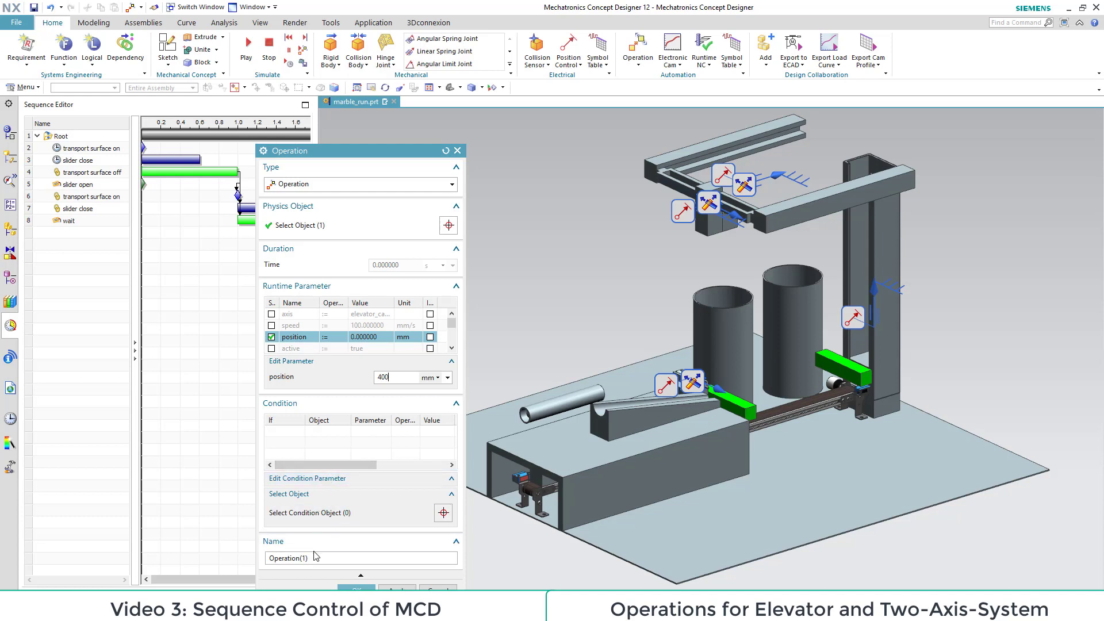
pyautogui.write('elevator up')
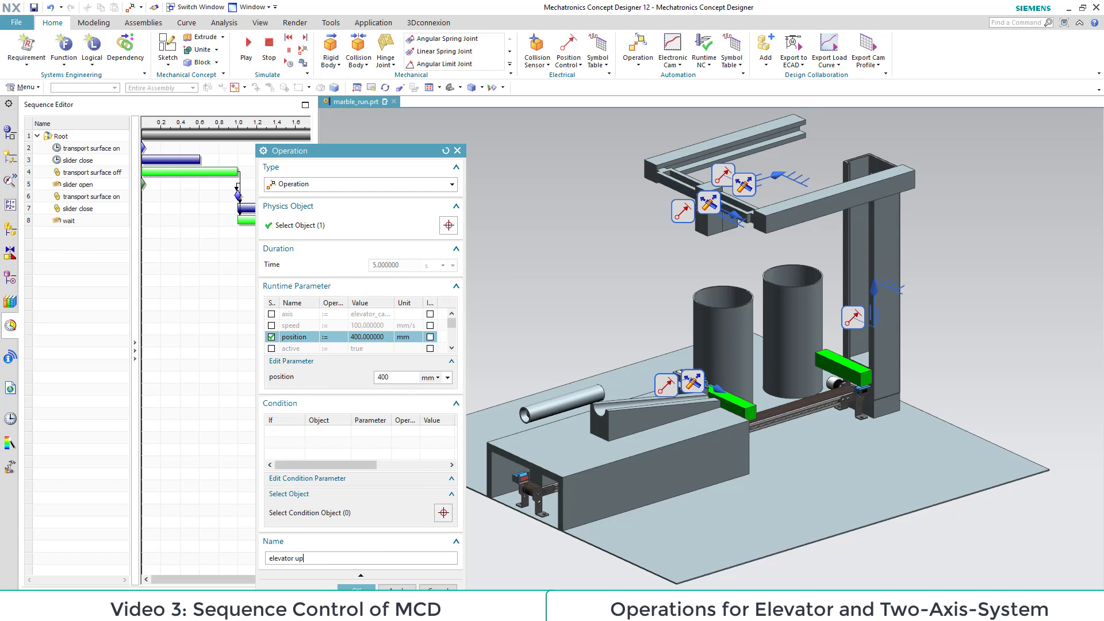
pyautogui.click(355, 588)
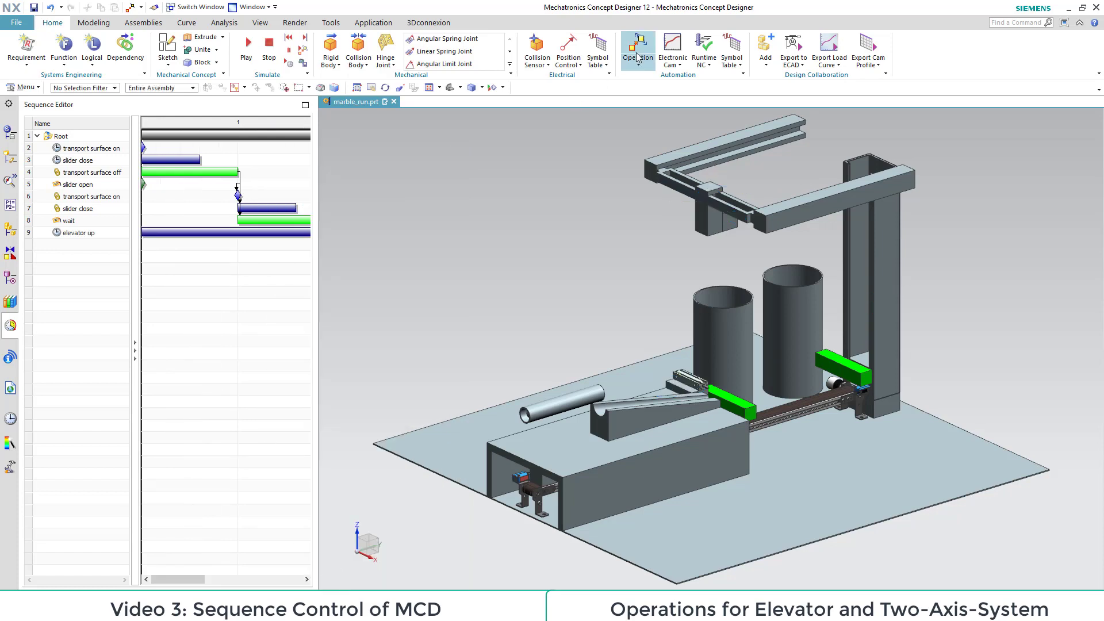
# - Create 'move axis 2' at 100 mm and 'move axis 1' at 250 mm on the two-axis position controls
pyautogui.click(636, 46)
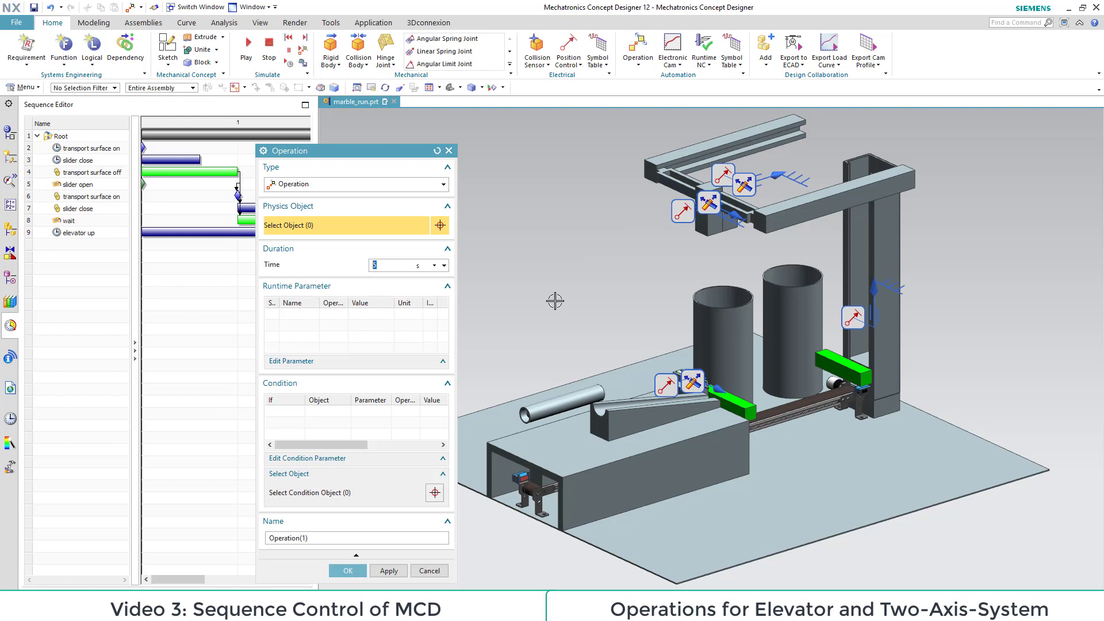
pyautogui.click(682, 211)
pyautogui.write('100')
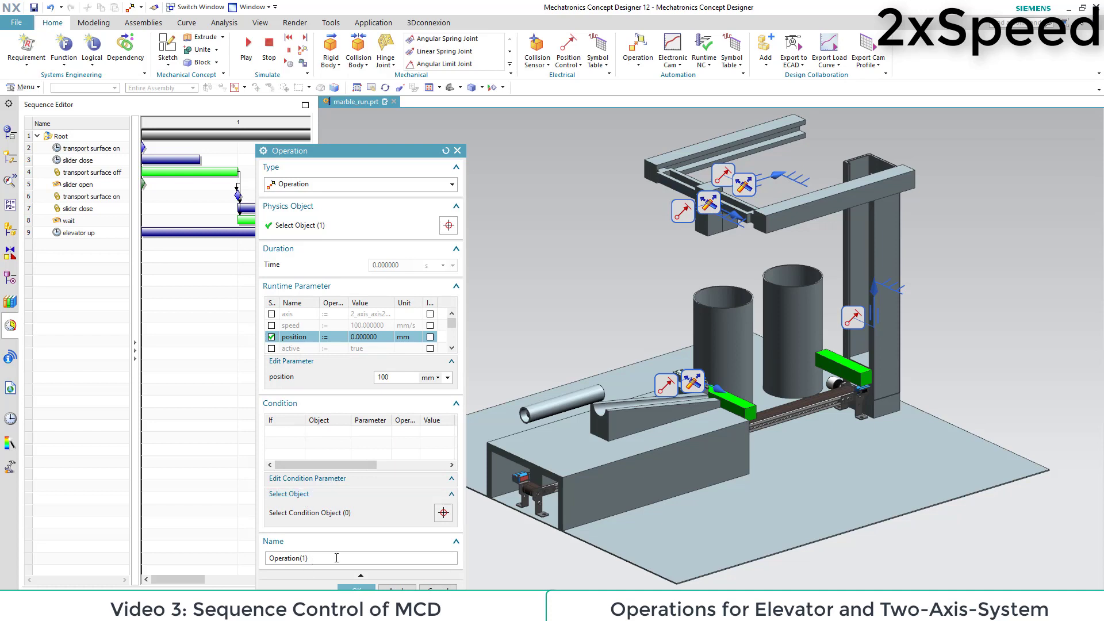
pyautogui.click(356, 589)
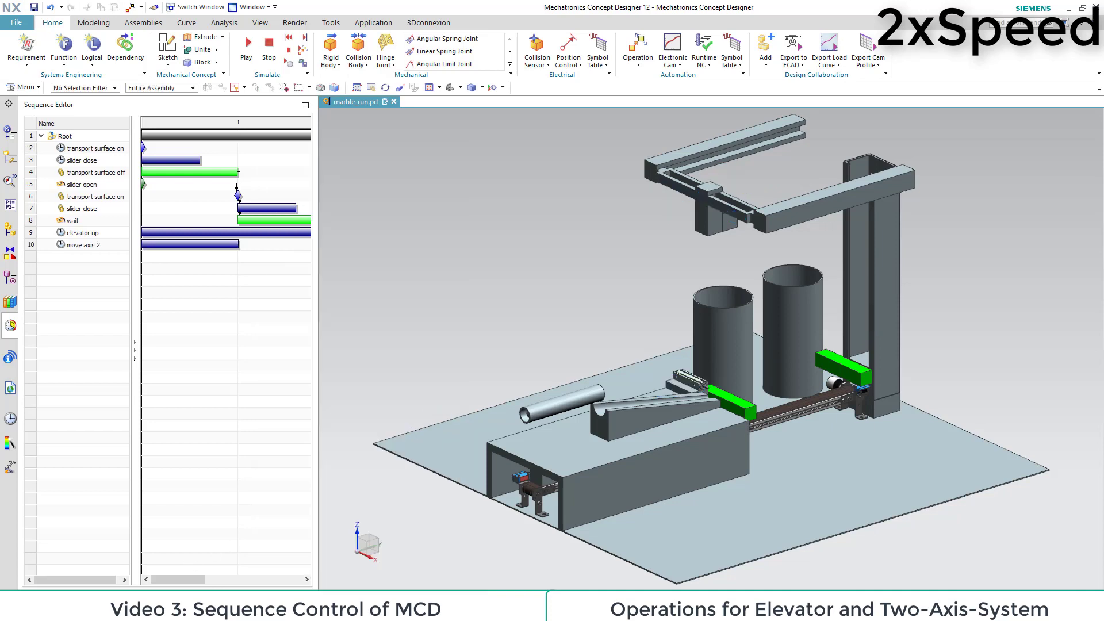
pyautogui.click(636, 50)
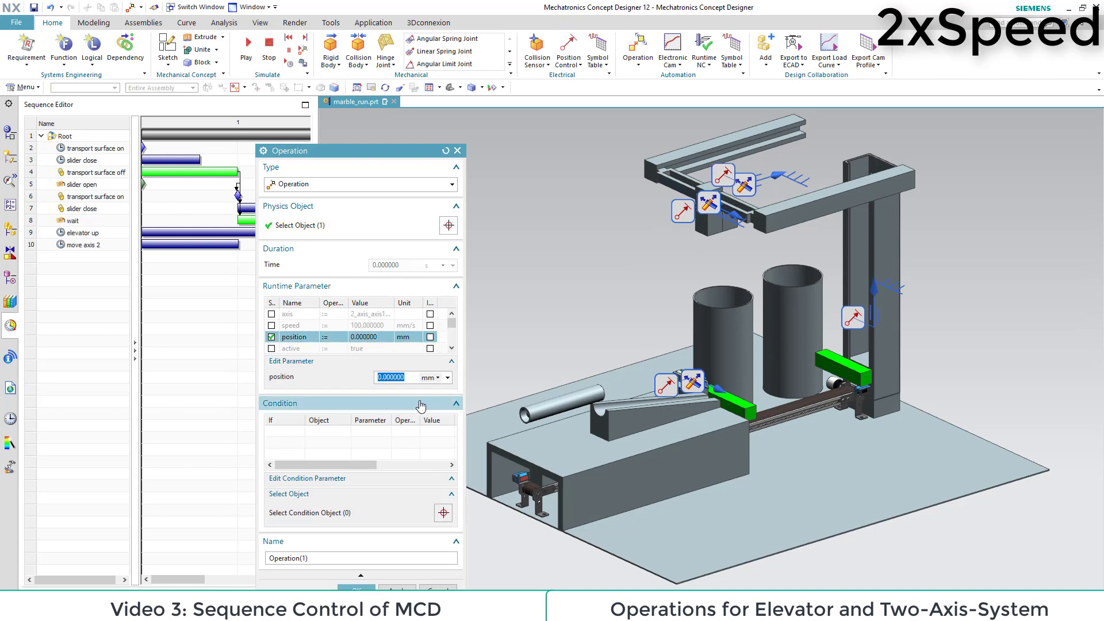
pyautogui.write('250')
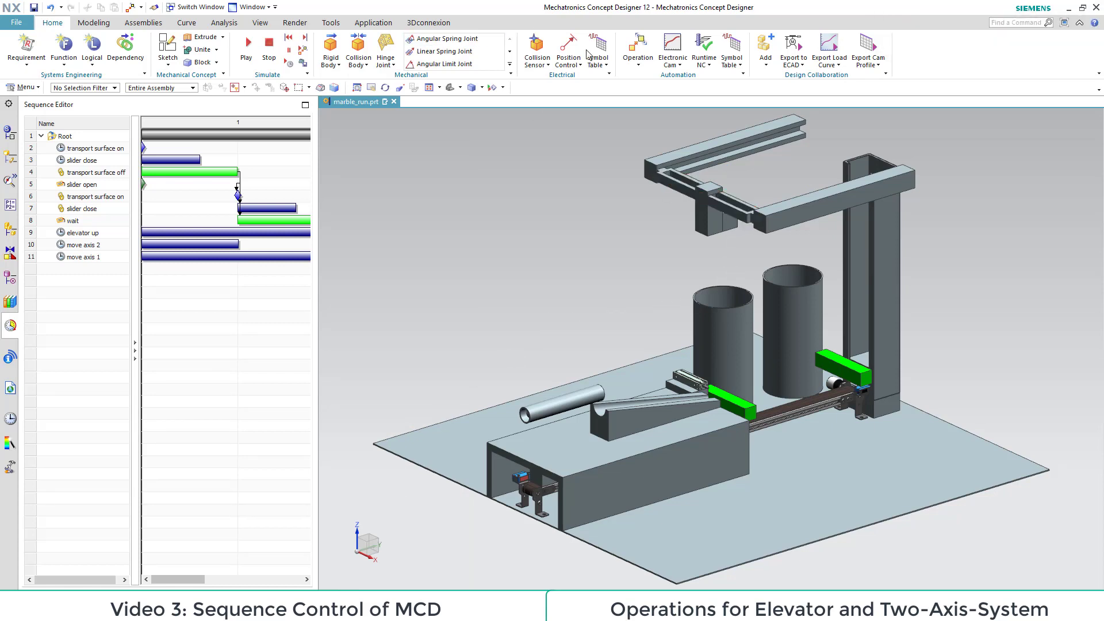
pyautogui.click(635, 51)
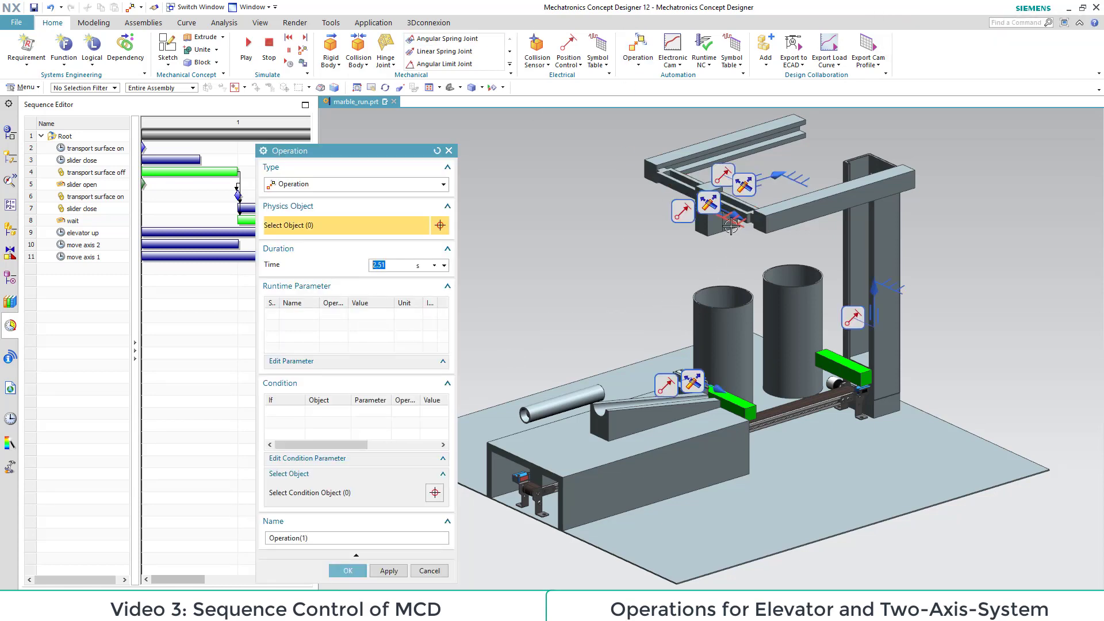
# - Create a 2.51 s operation setting electromagnet_CB's sticky parameter to true
pyautogui.click(725, 219)
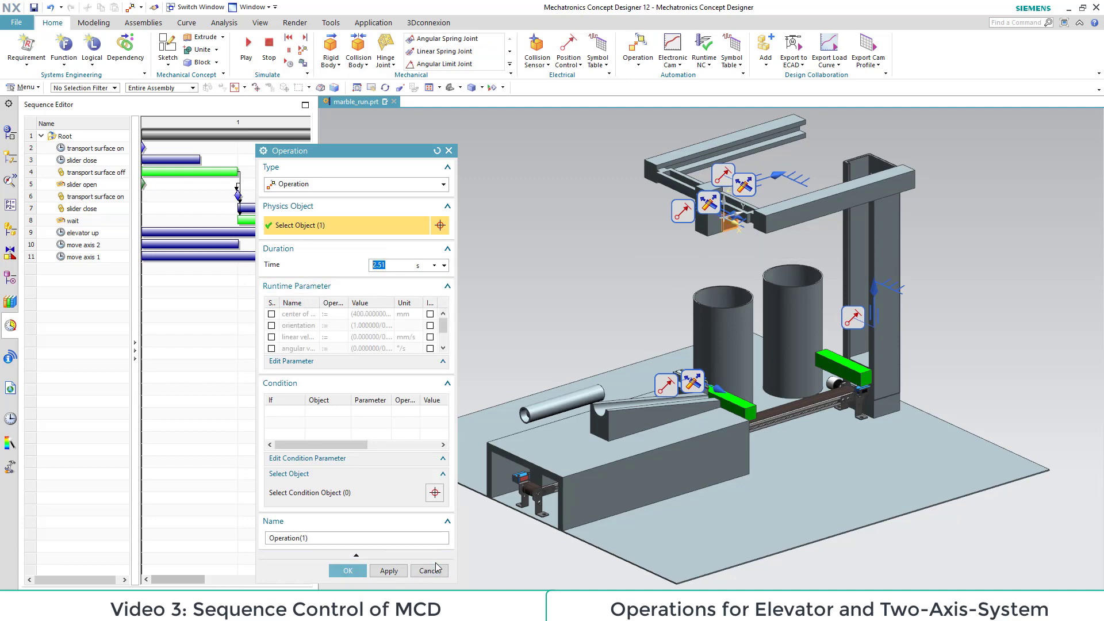
pyautogui.click(429, 570)
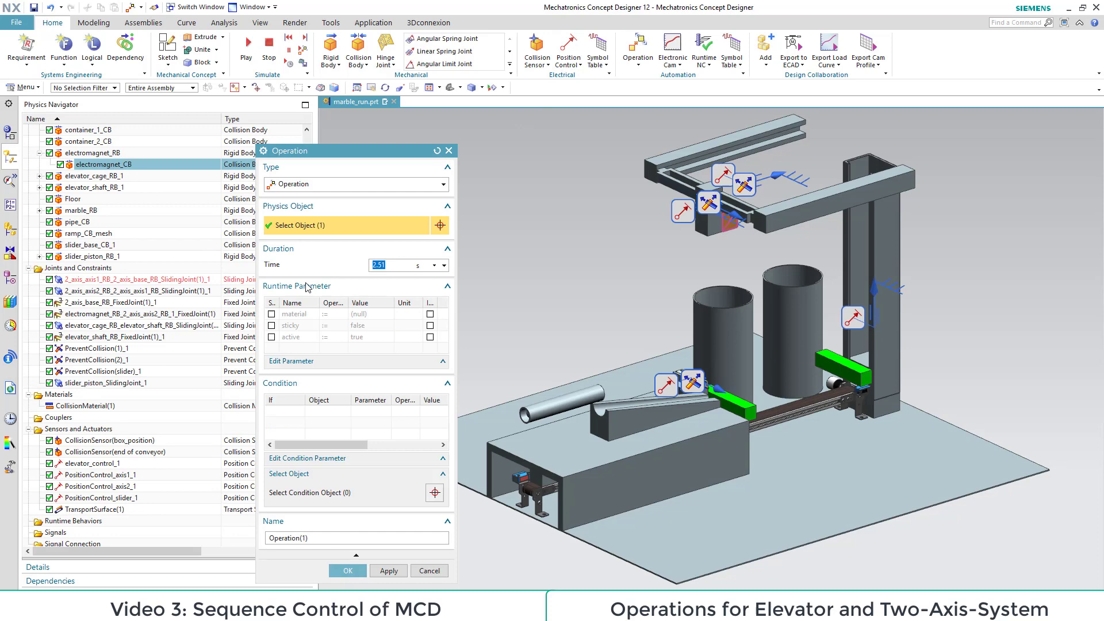
pyautogui.click(290, 326)
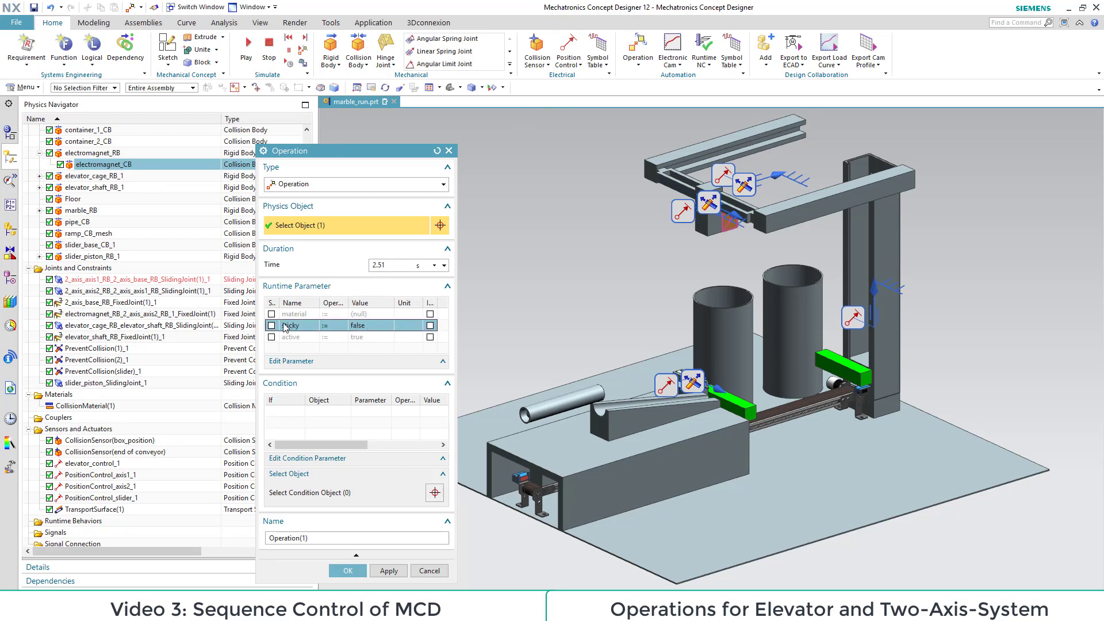
pyautogui.click(369, 325)
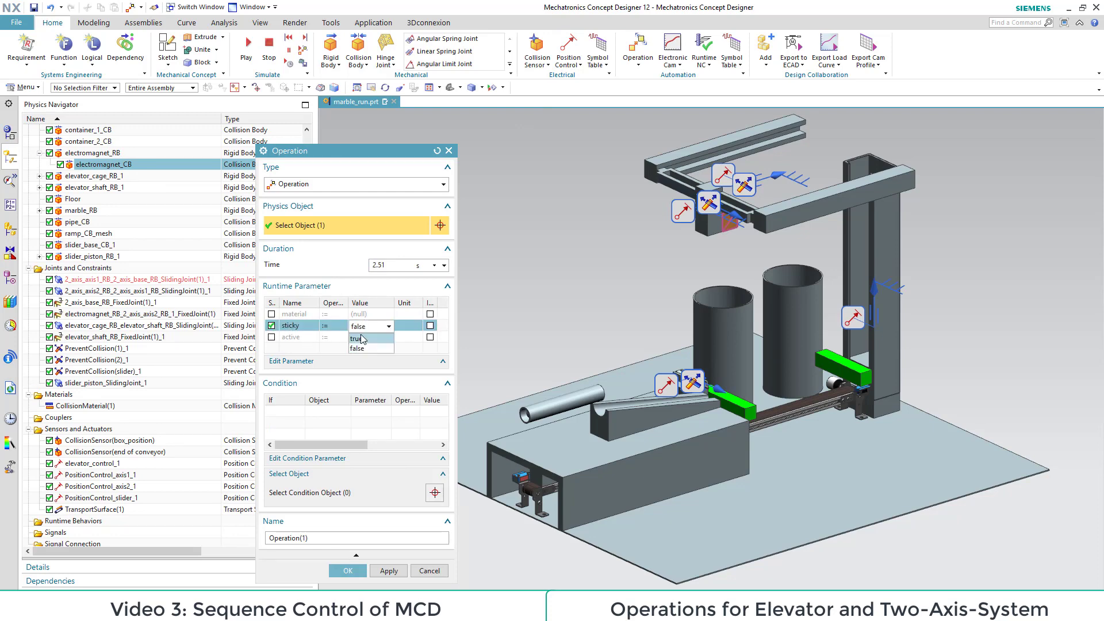
pyautogui.click(355, 338)
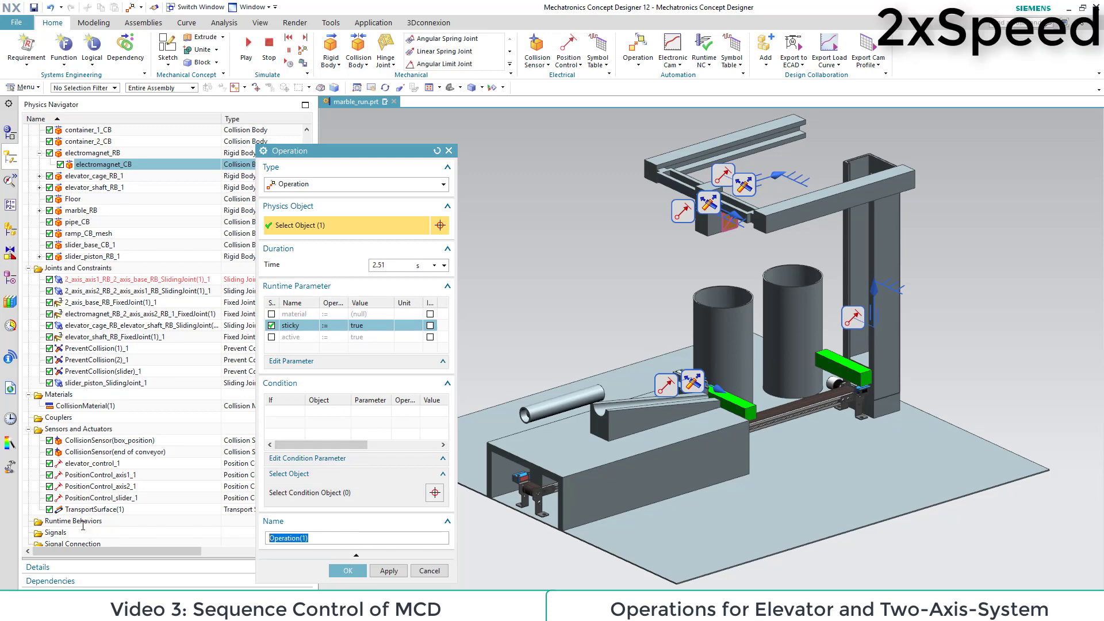
pyautogui.click(346, 570)
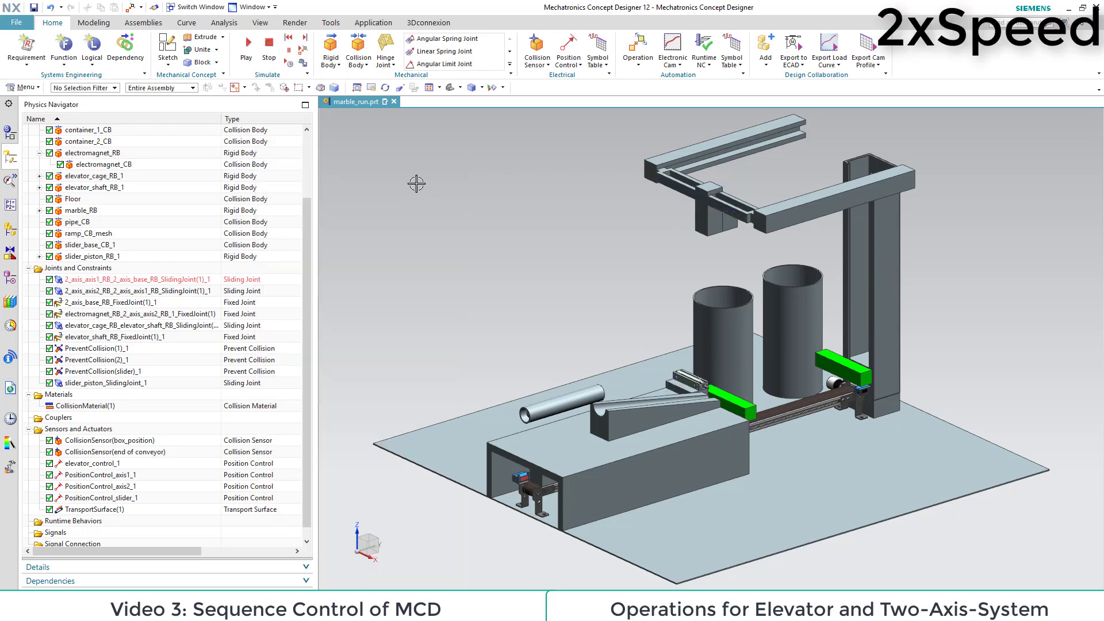
pyautogui.click(635, 49)
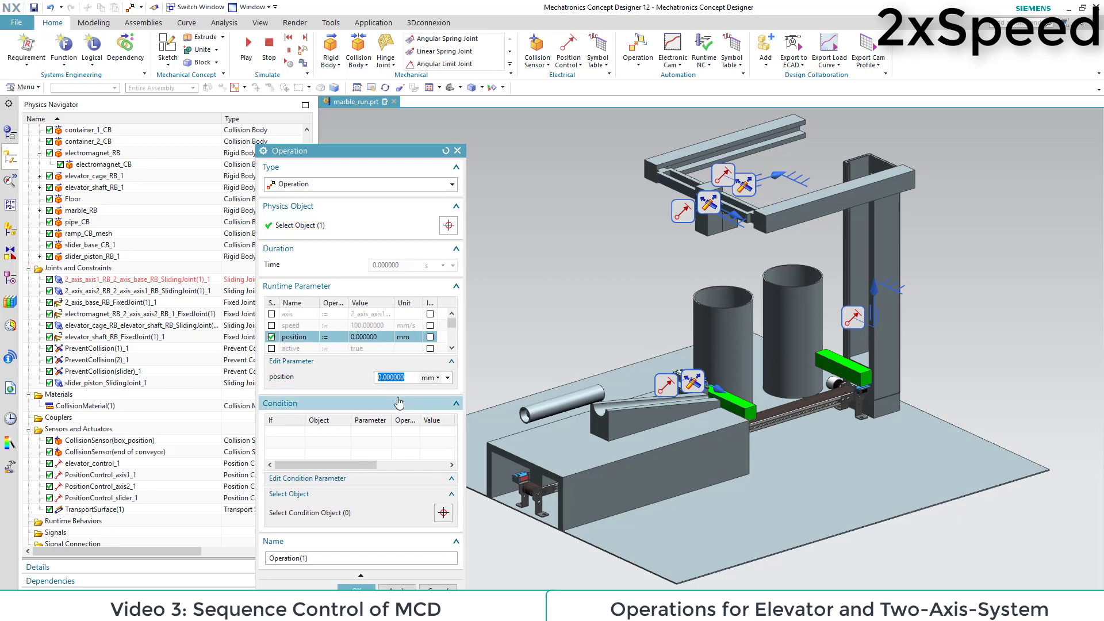
# - Add a 'move axis 1' operation driving axis 1 to 280 mm at 50 mm/s
pyautogui.click(291, 324)
pyautogui.write('move axis 1')
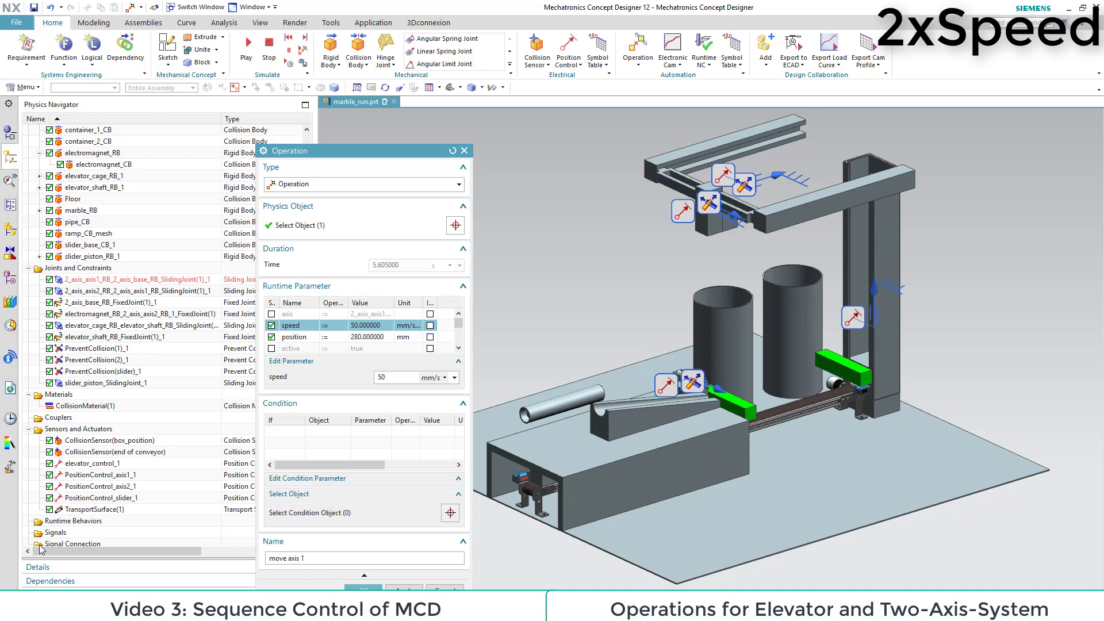
pyautogui.click(463, 150)
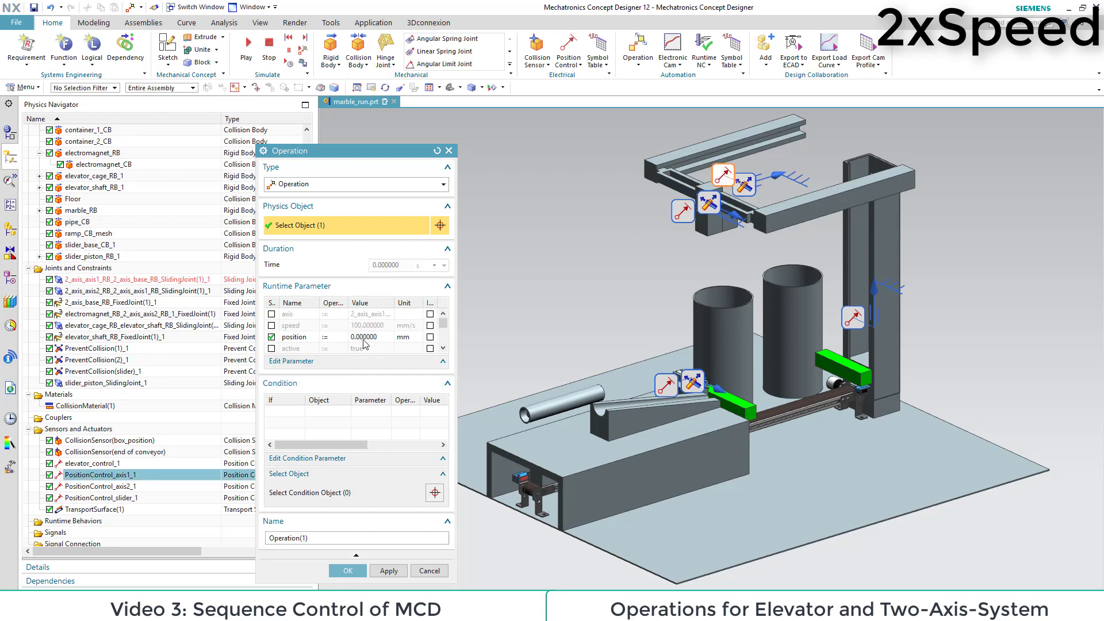
# - Add operations moving axis 1 to 40 mm and axis 2 to 0 mm
pyautogui.click(293, 337)
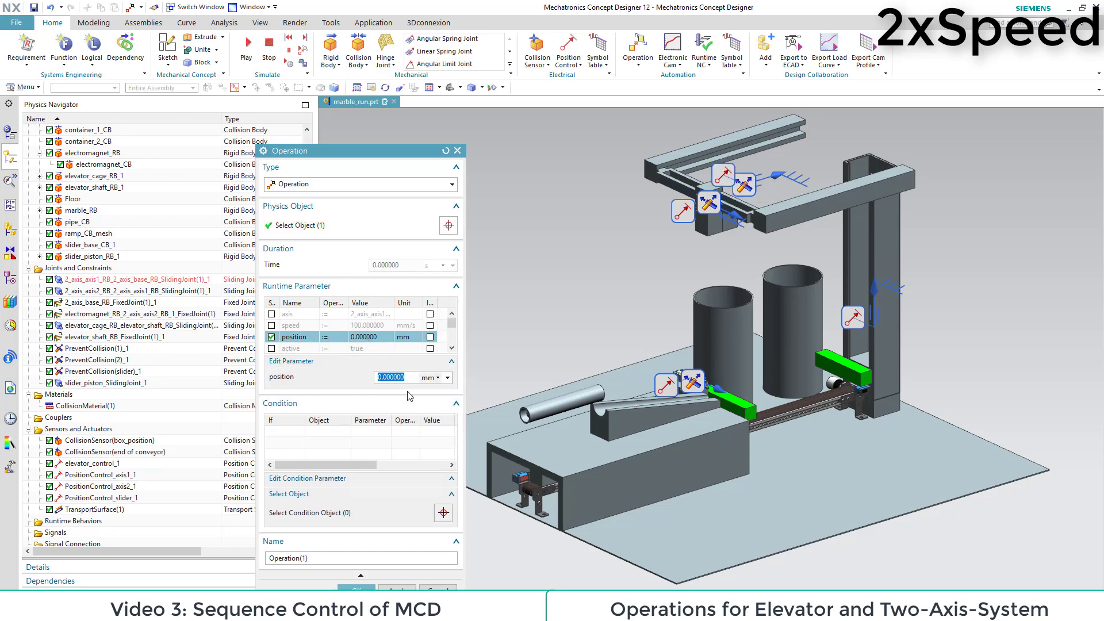
pyautogui.write('40')
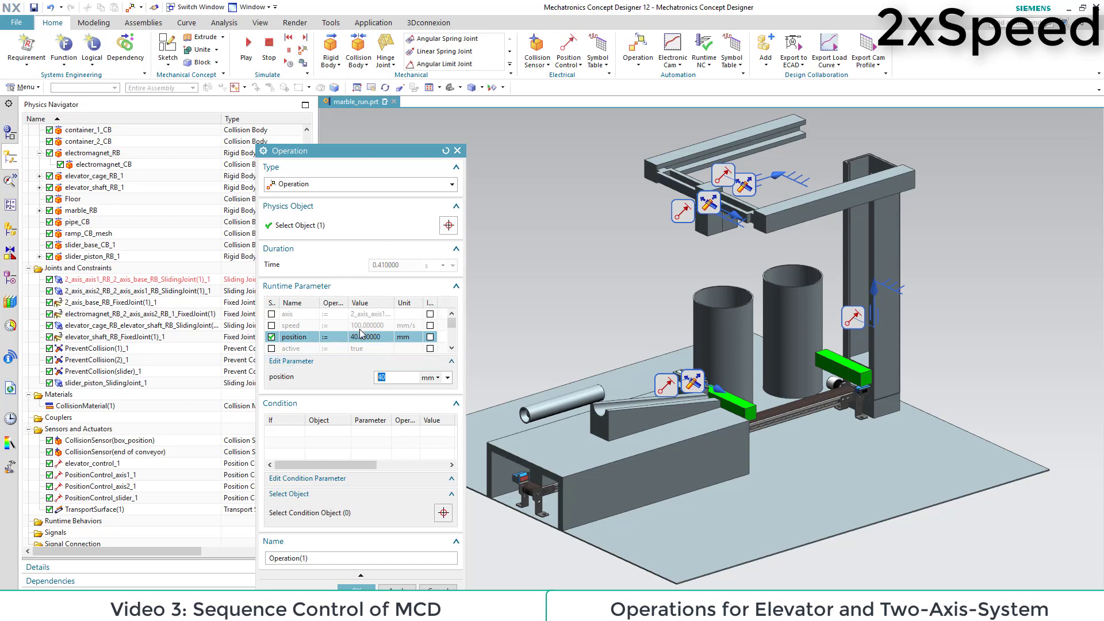
pyautogui.click(292, 324)
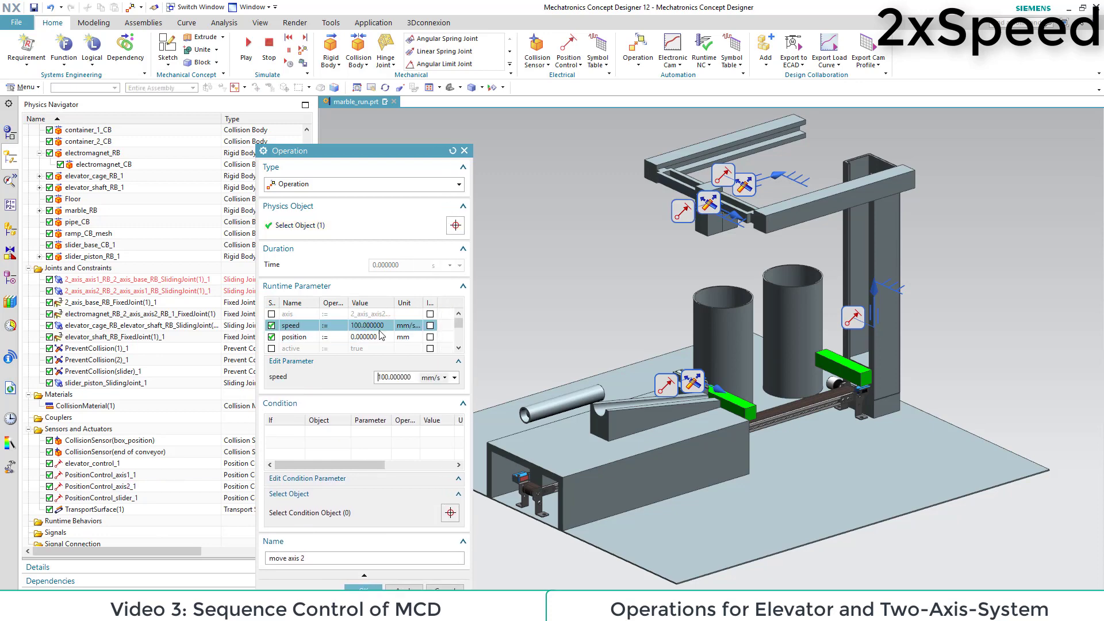
pyautogui.click(293, 337)
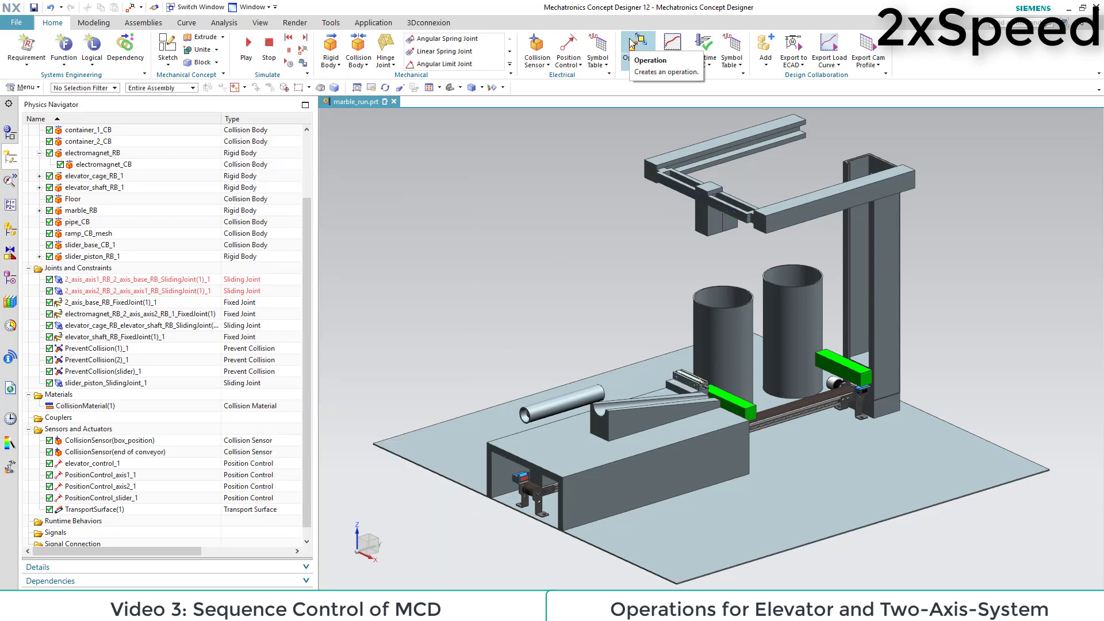
# - Add a 0.5 s wait and a 'magnet off' operation setting electromagnet_CB sticky to false
pyautogui.click(637, 51)
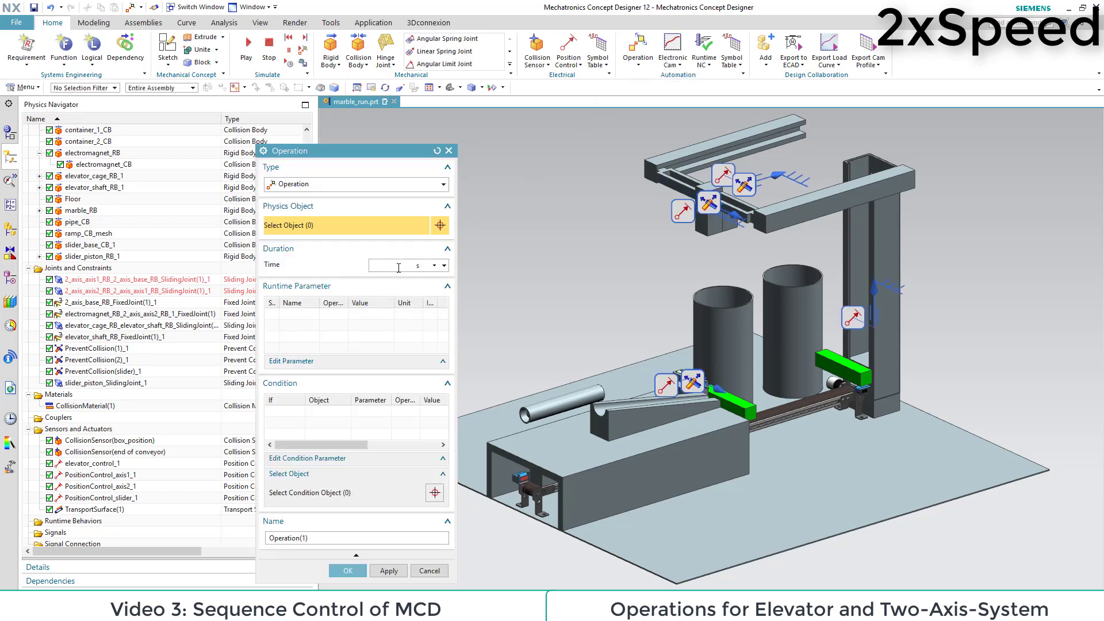
pyautogui.write('0.5')
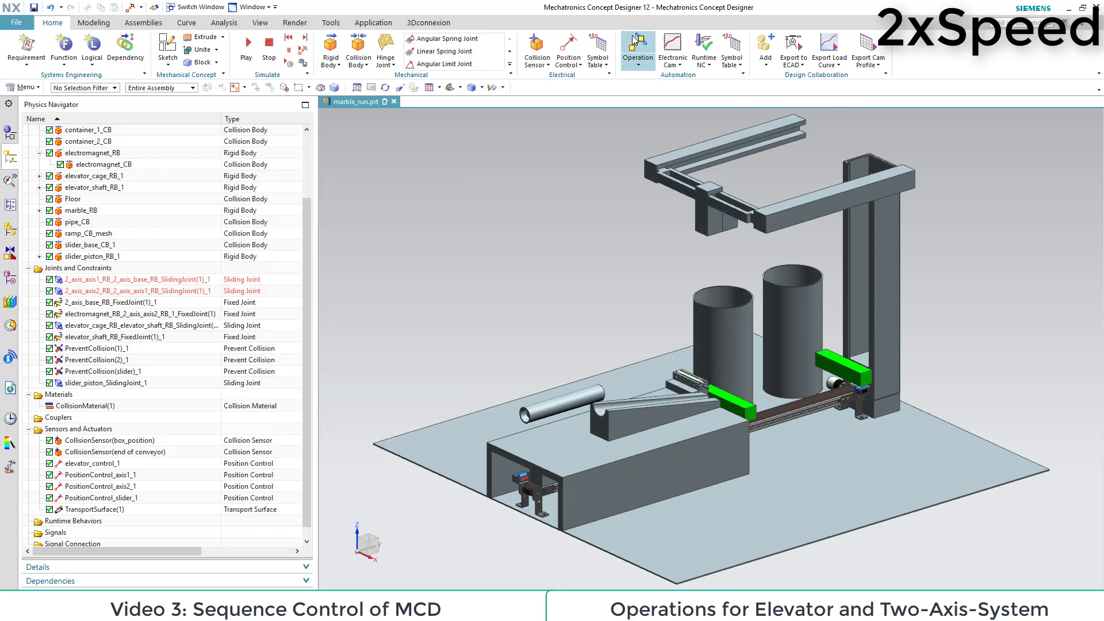
pyautogui.click(636, 50)
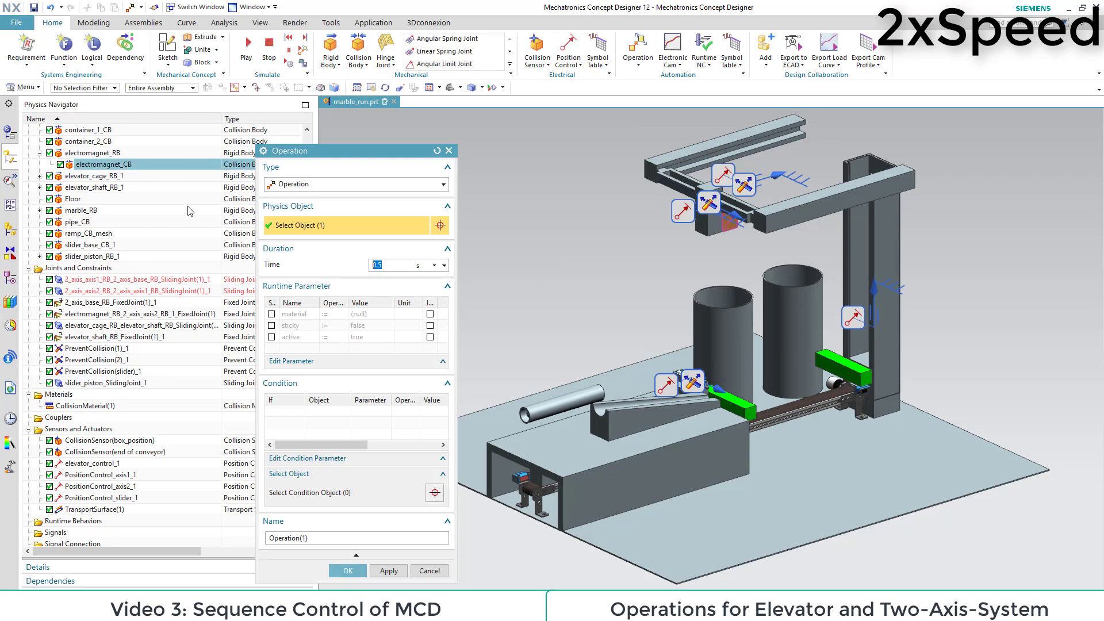
pyautogui.click(291, 326)
pyautogui.write('magnet off')
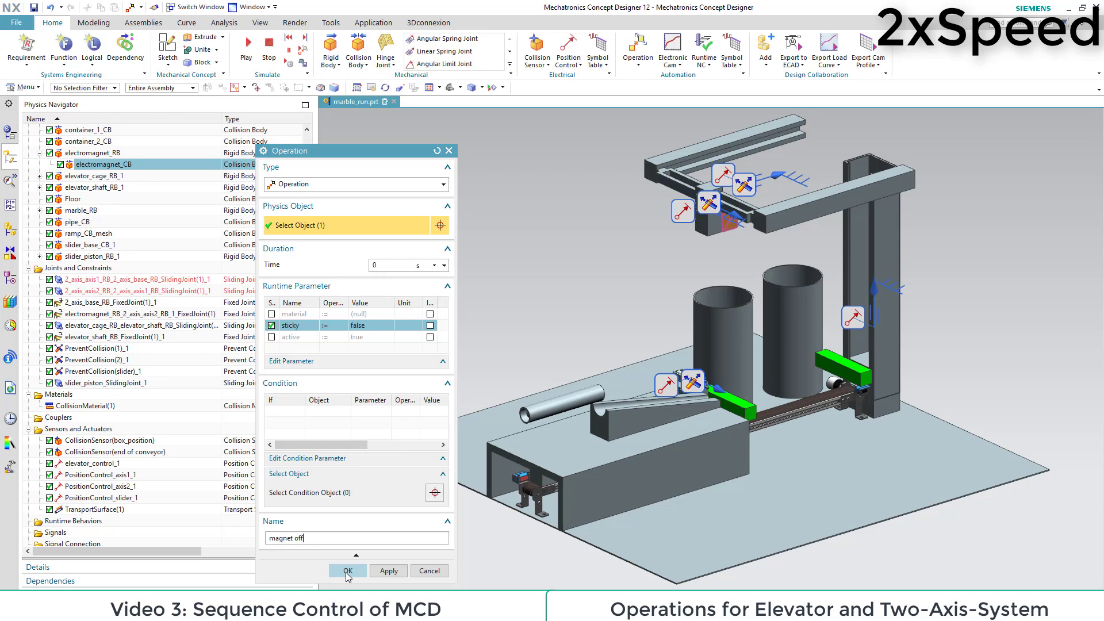
pyautogui.click(346, 570)
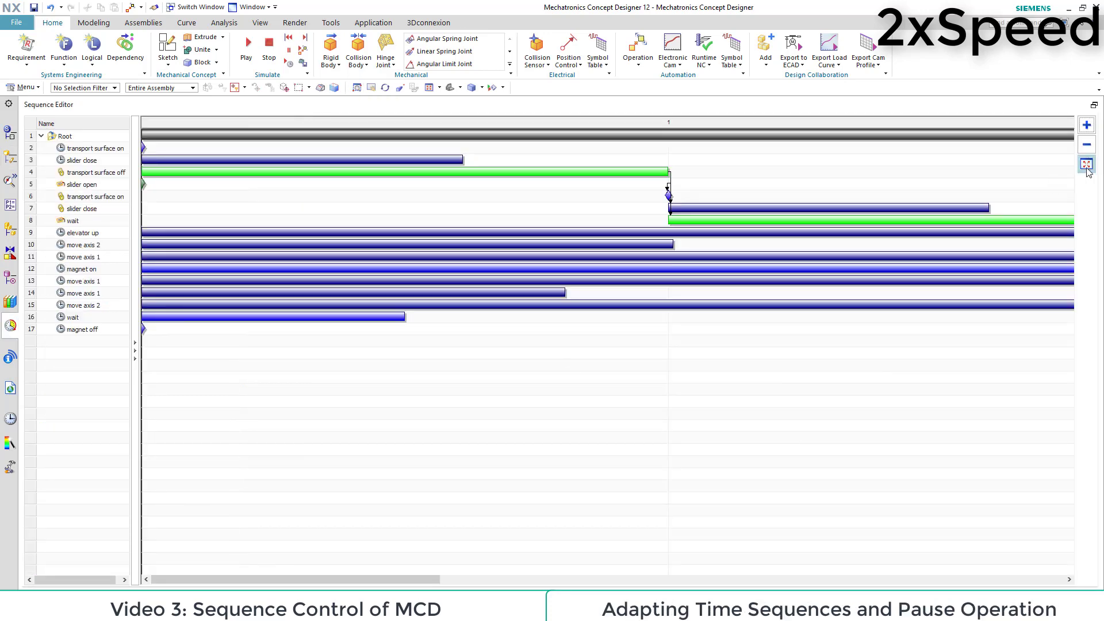
# - Fit the timeline and link the seventeen operations end-to-start into a ~22 s sequence
pyautogui.click(1086, 165)
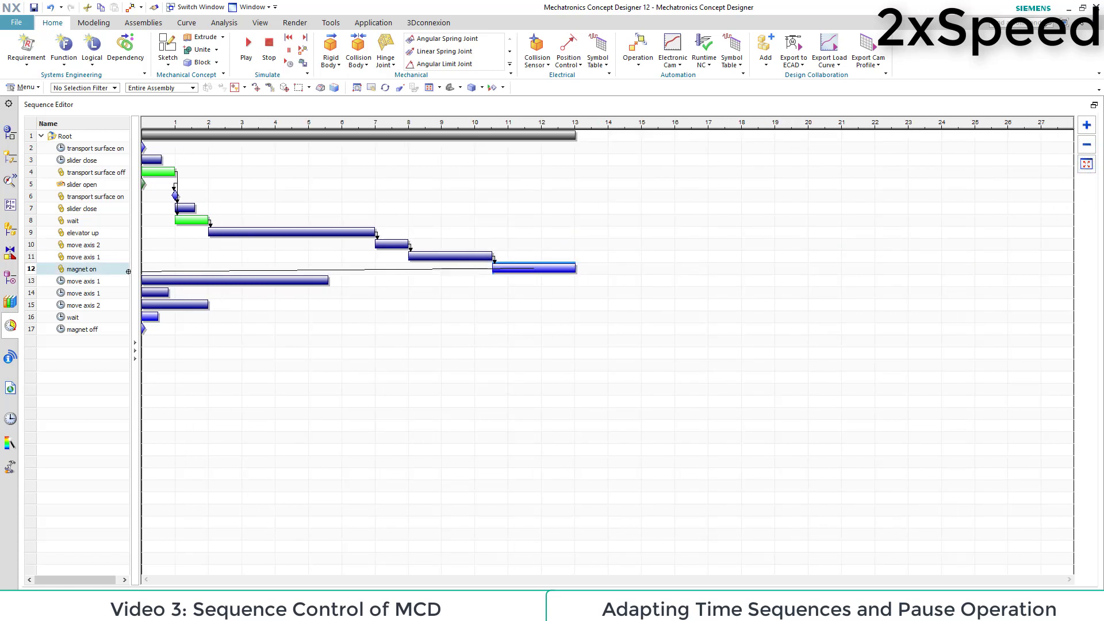
pyautogui.click(82, 281)
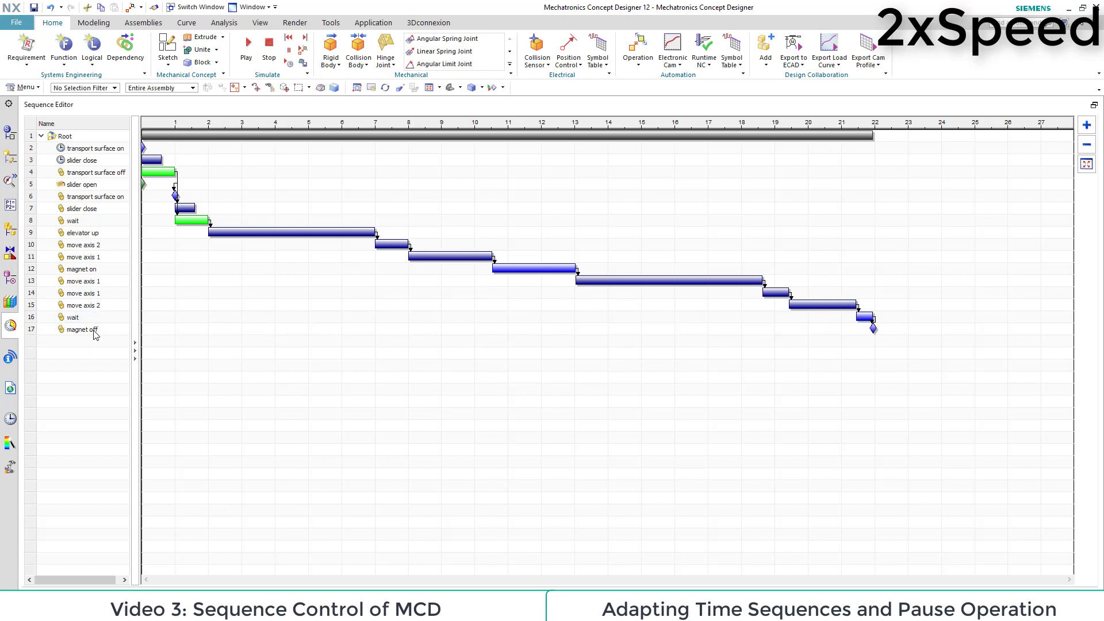
# - Set the 'magnet off' operation's Time to 1 s
pyautogui.doubleClick(80, 329)
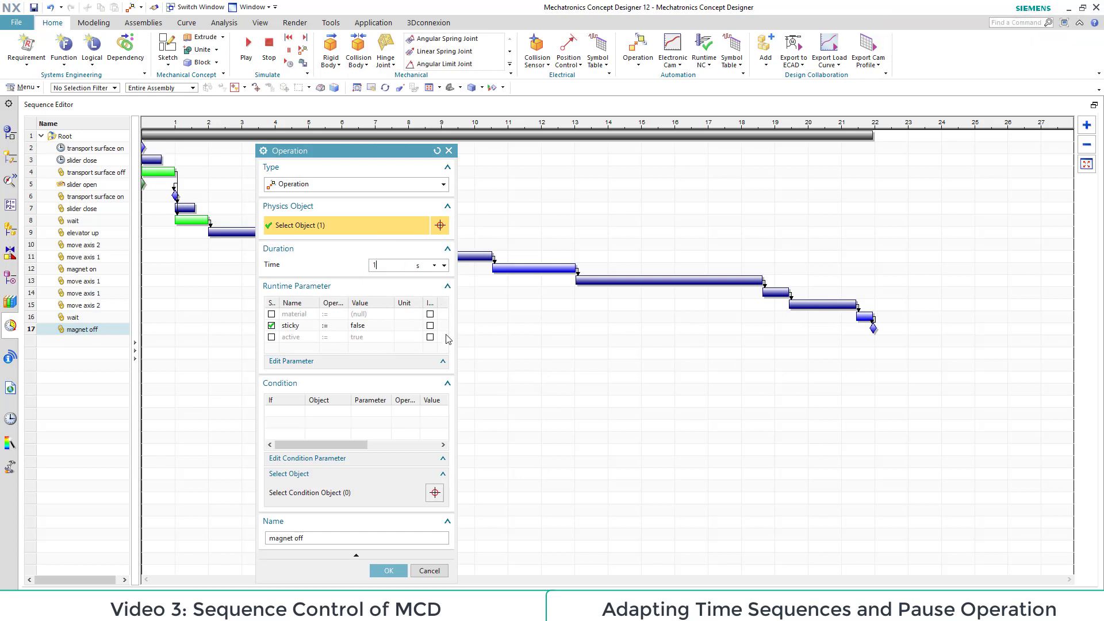
pyautogui.click(387, 570)
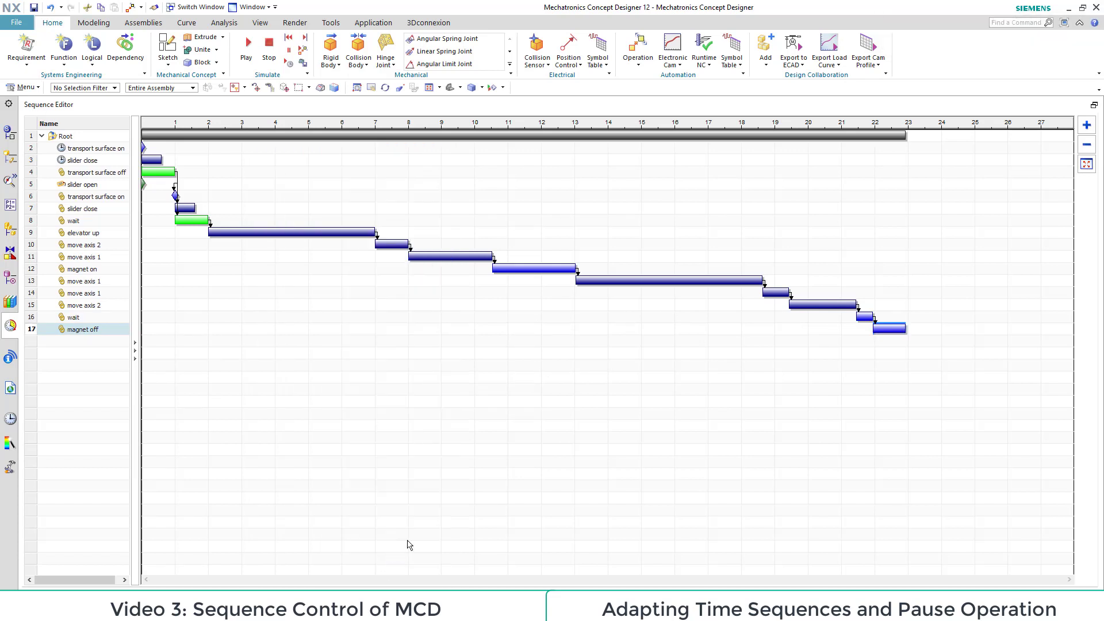
# - Add a Pause Operation named 'end' to the sequence
pyautogui.click(636, 49)
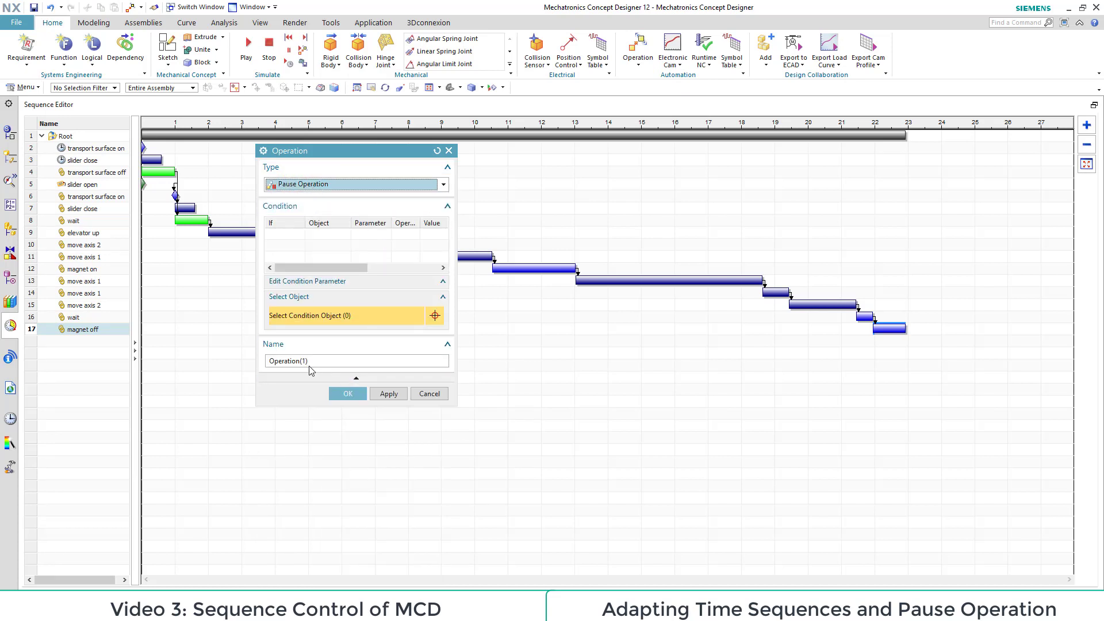
pyautogui.tripleClick(286, 360)
pyautogui.write('end')
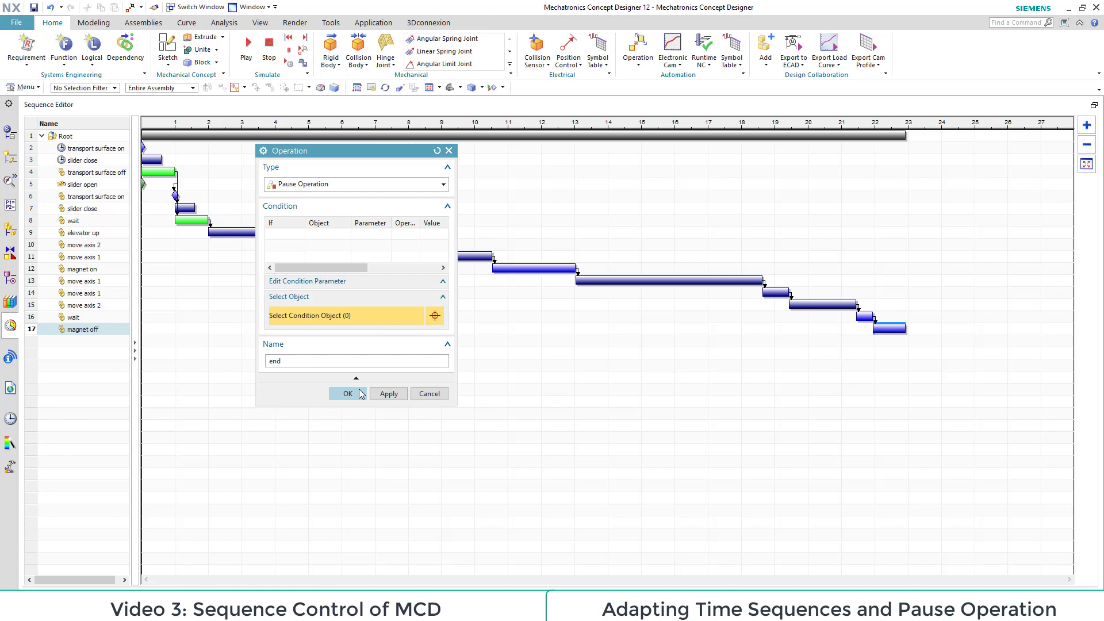
pyautogui.click(346, 393)
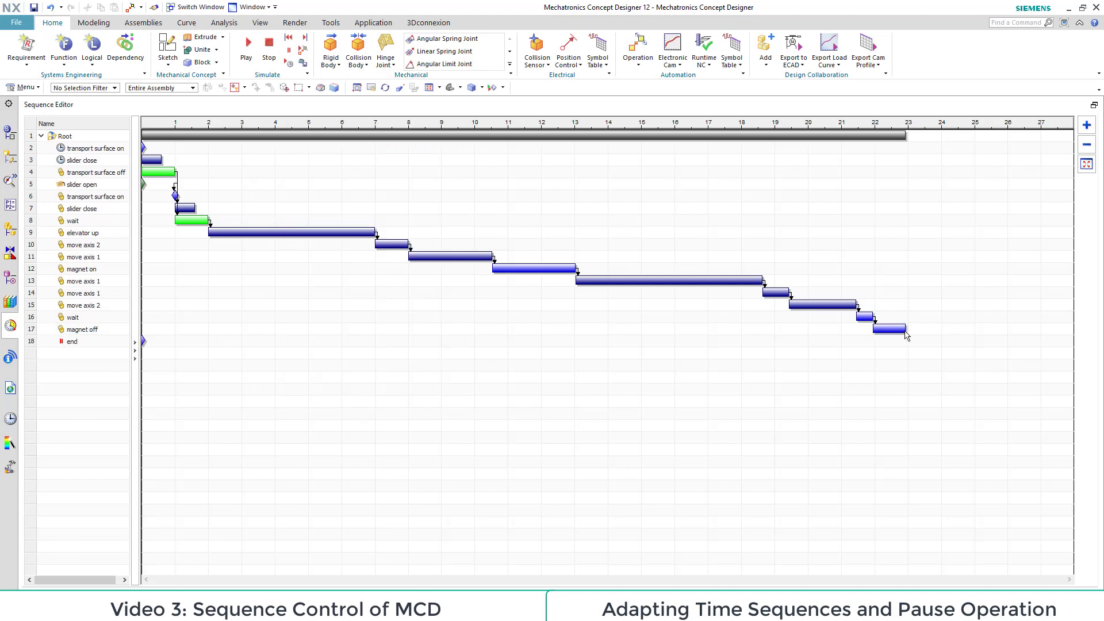
# - Show marble_run.prt beside the Sequence Editor and play the eighteen-operation simulation
pyautogui.click(80, 328)
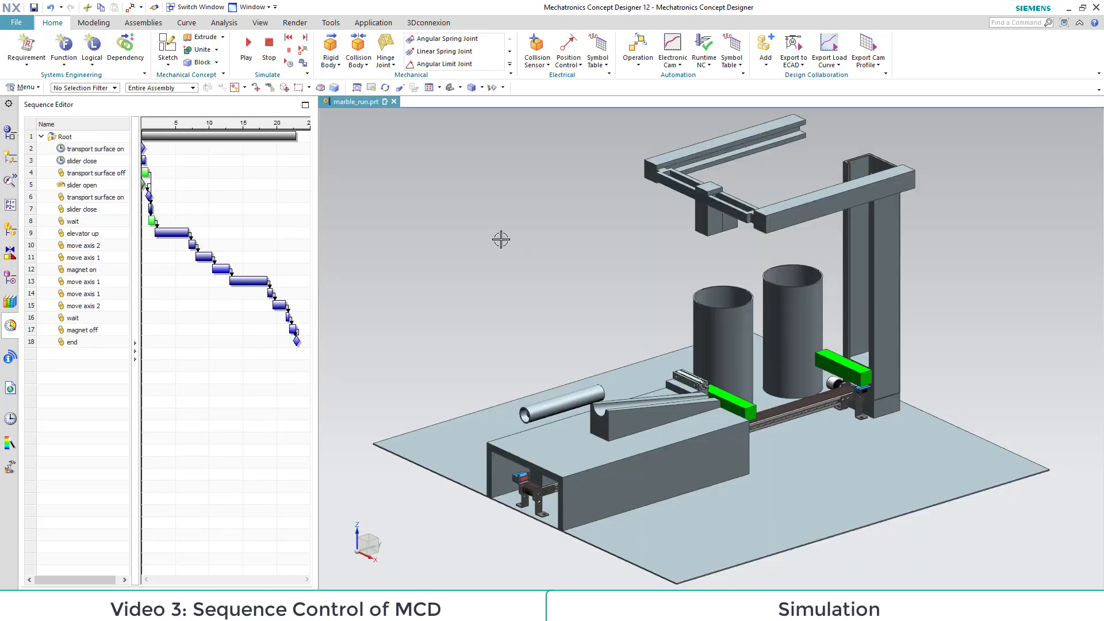
pyautogui.moveTo(246, 43)
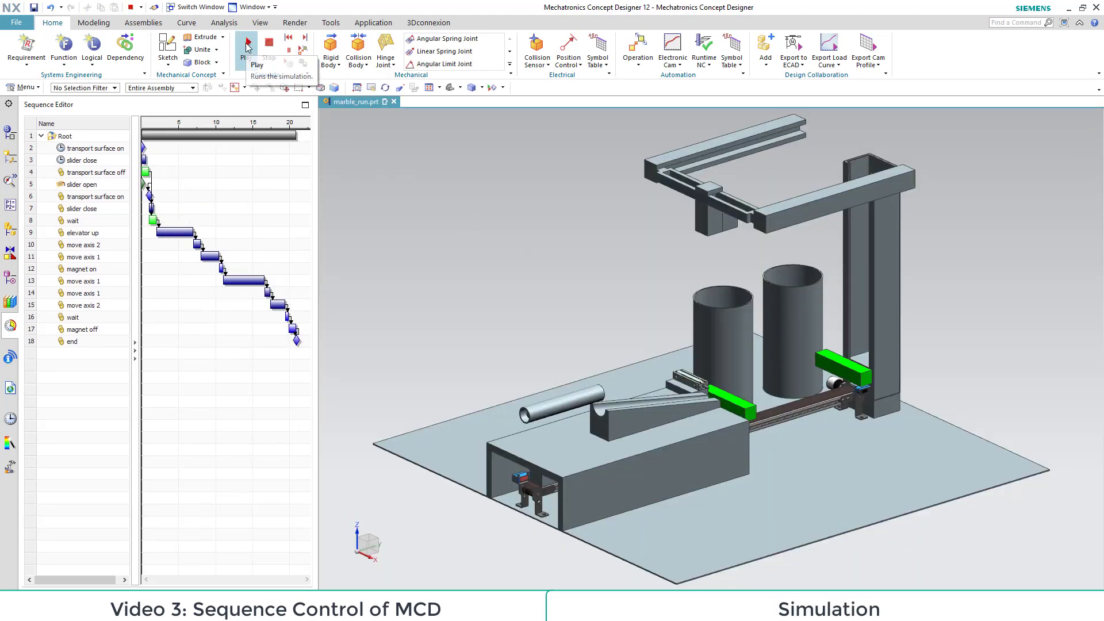
pyautogui.click(247, 47)
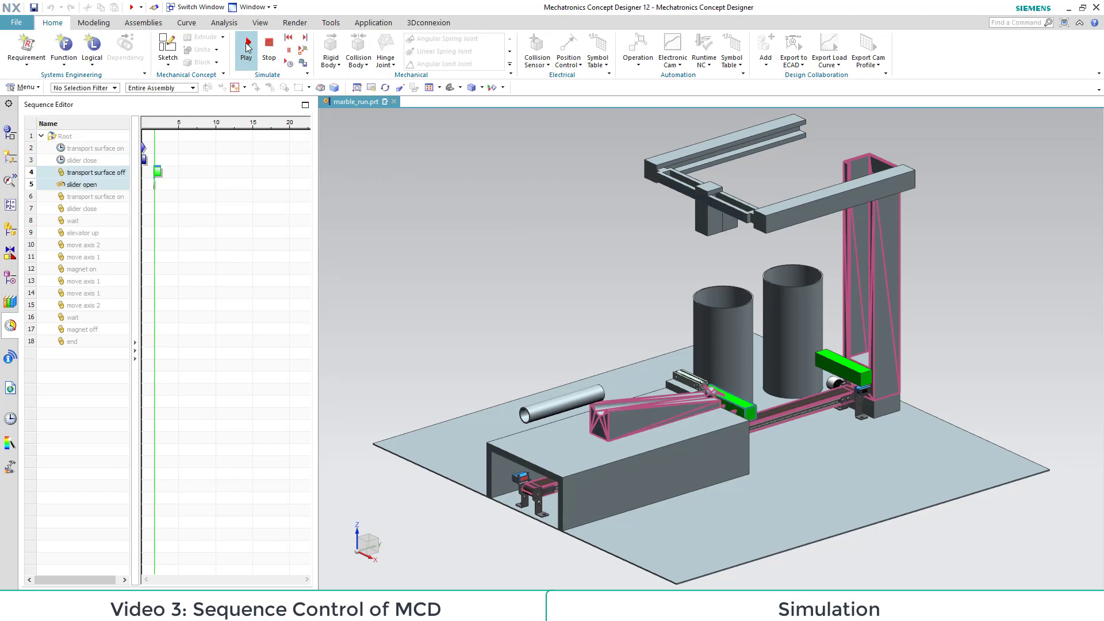
pyautogui.click(246, 46)
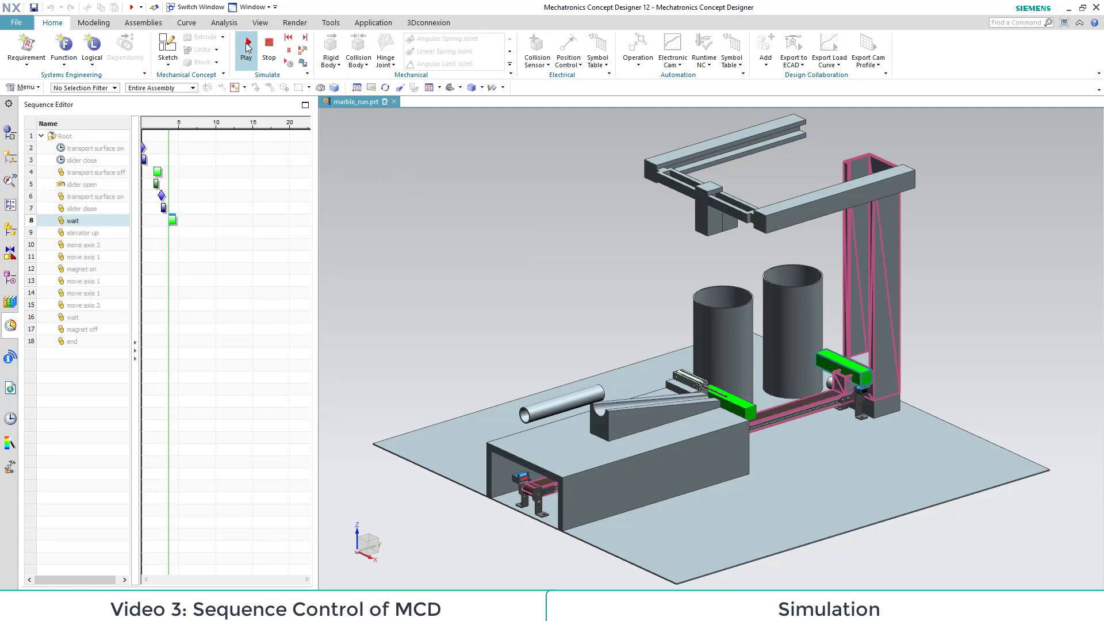